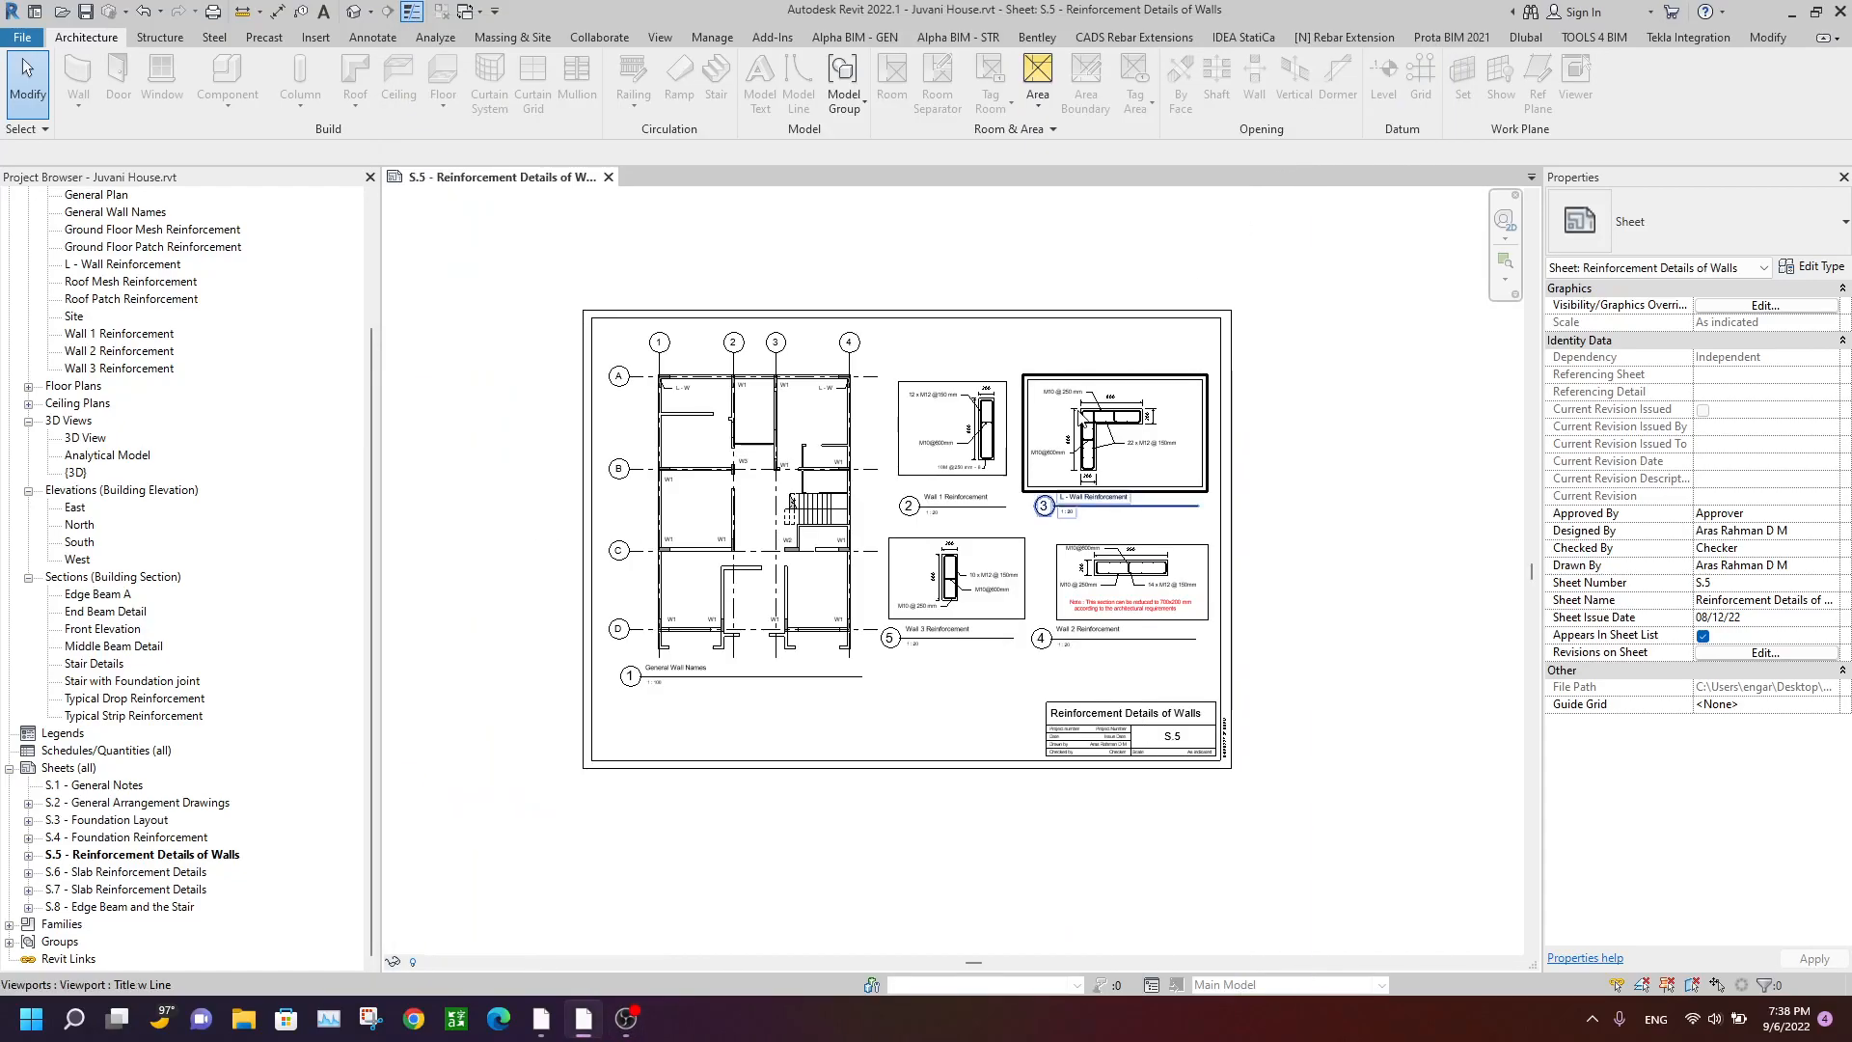
mouse_move(1110, 433)
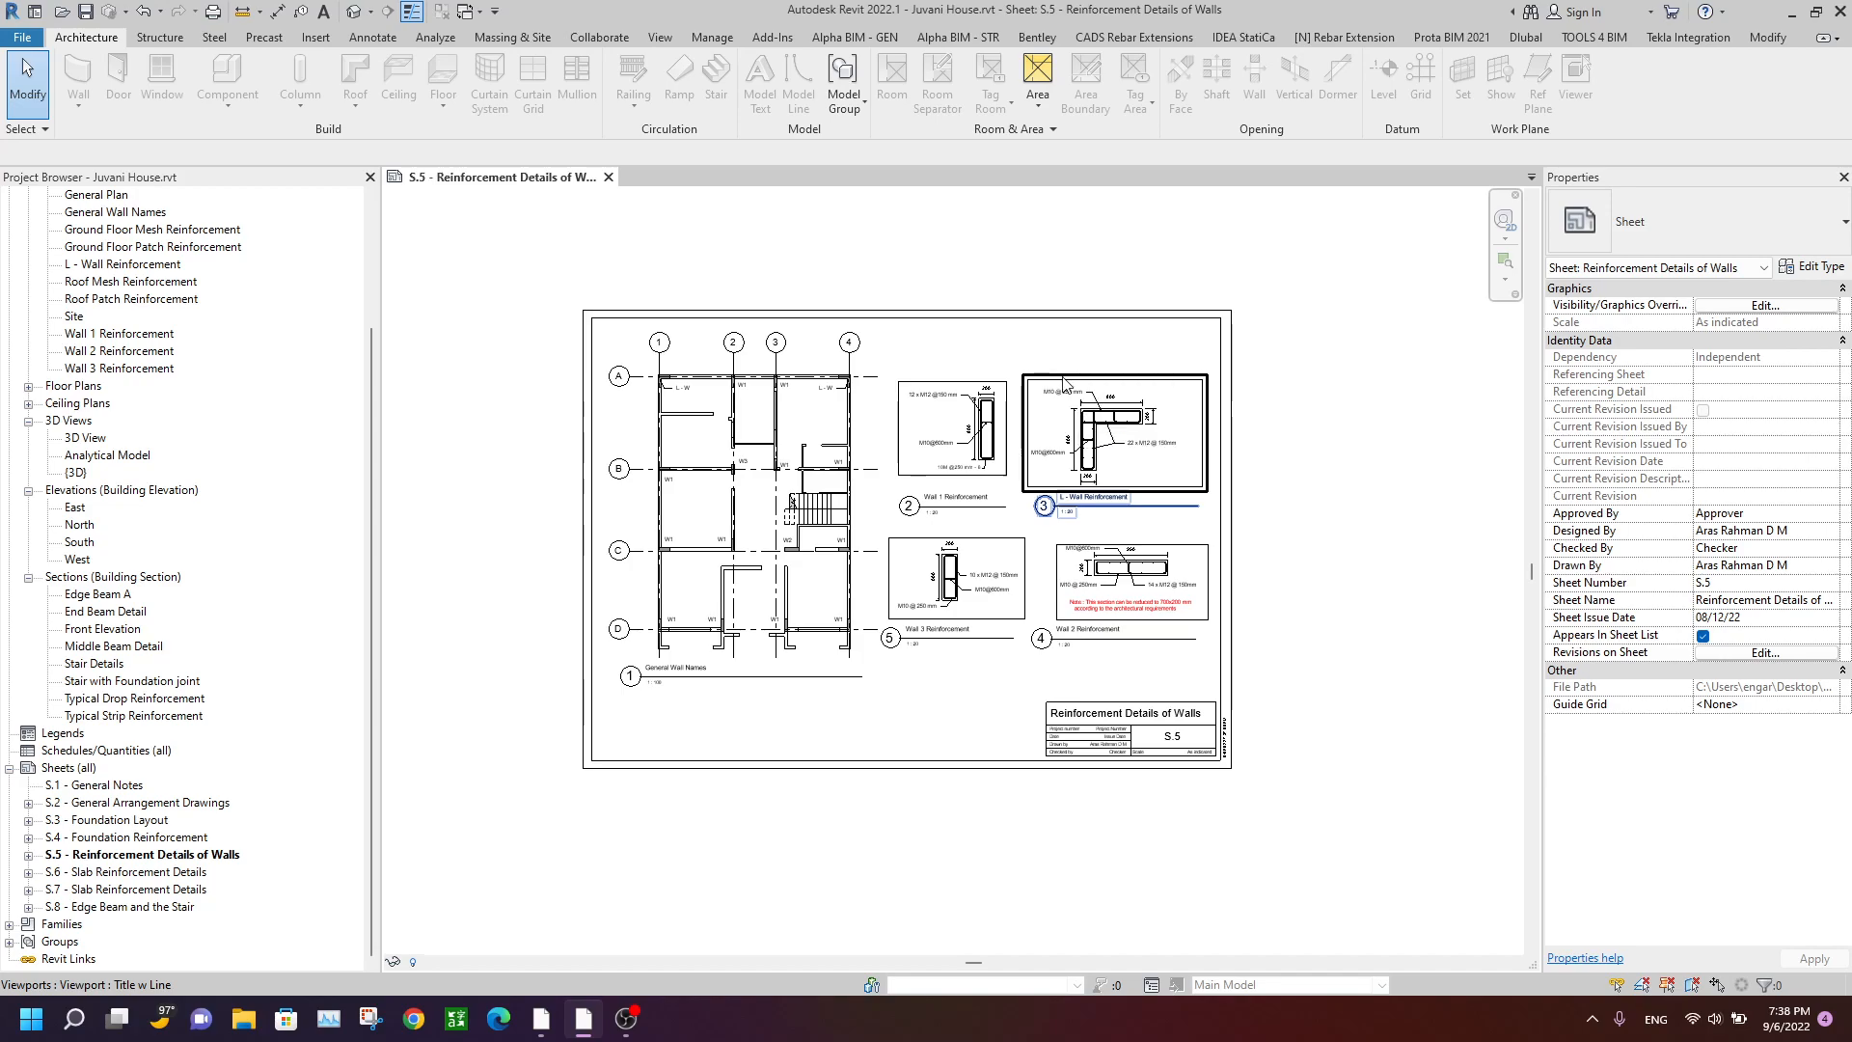
Compare the S.5 sheet with the AutoCAD DXF, then bring up Revit's file menu.
left_click(952, 428)
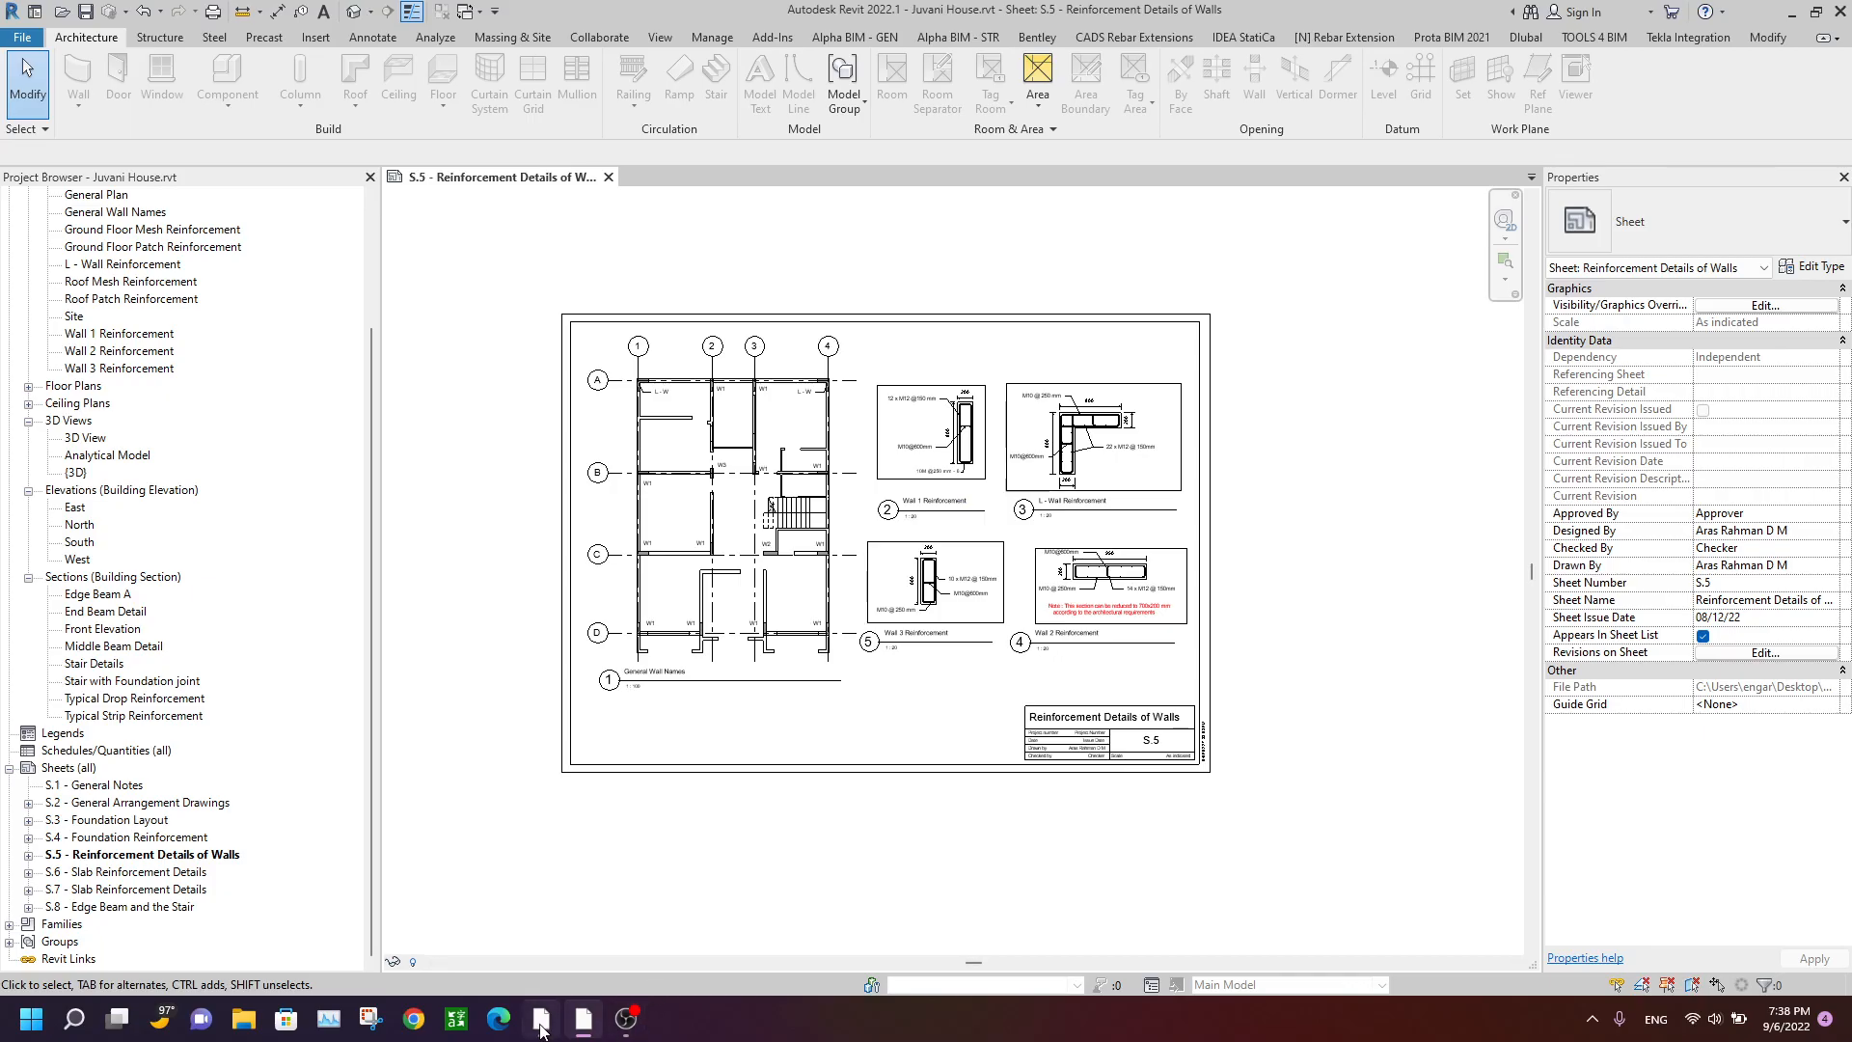
left_click(541, 1017)
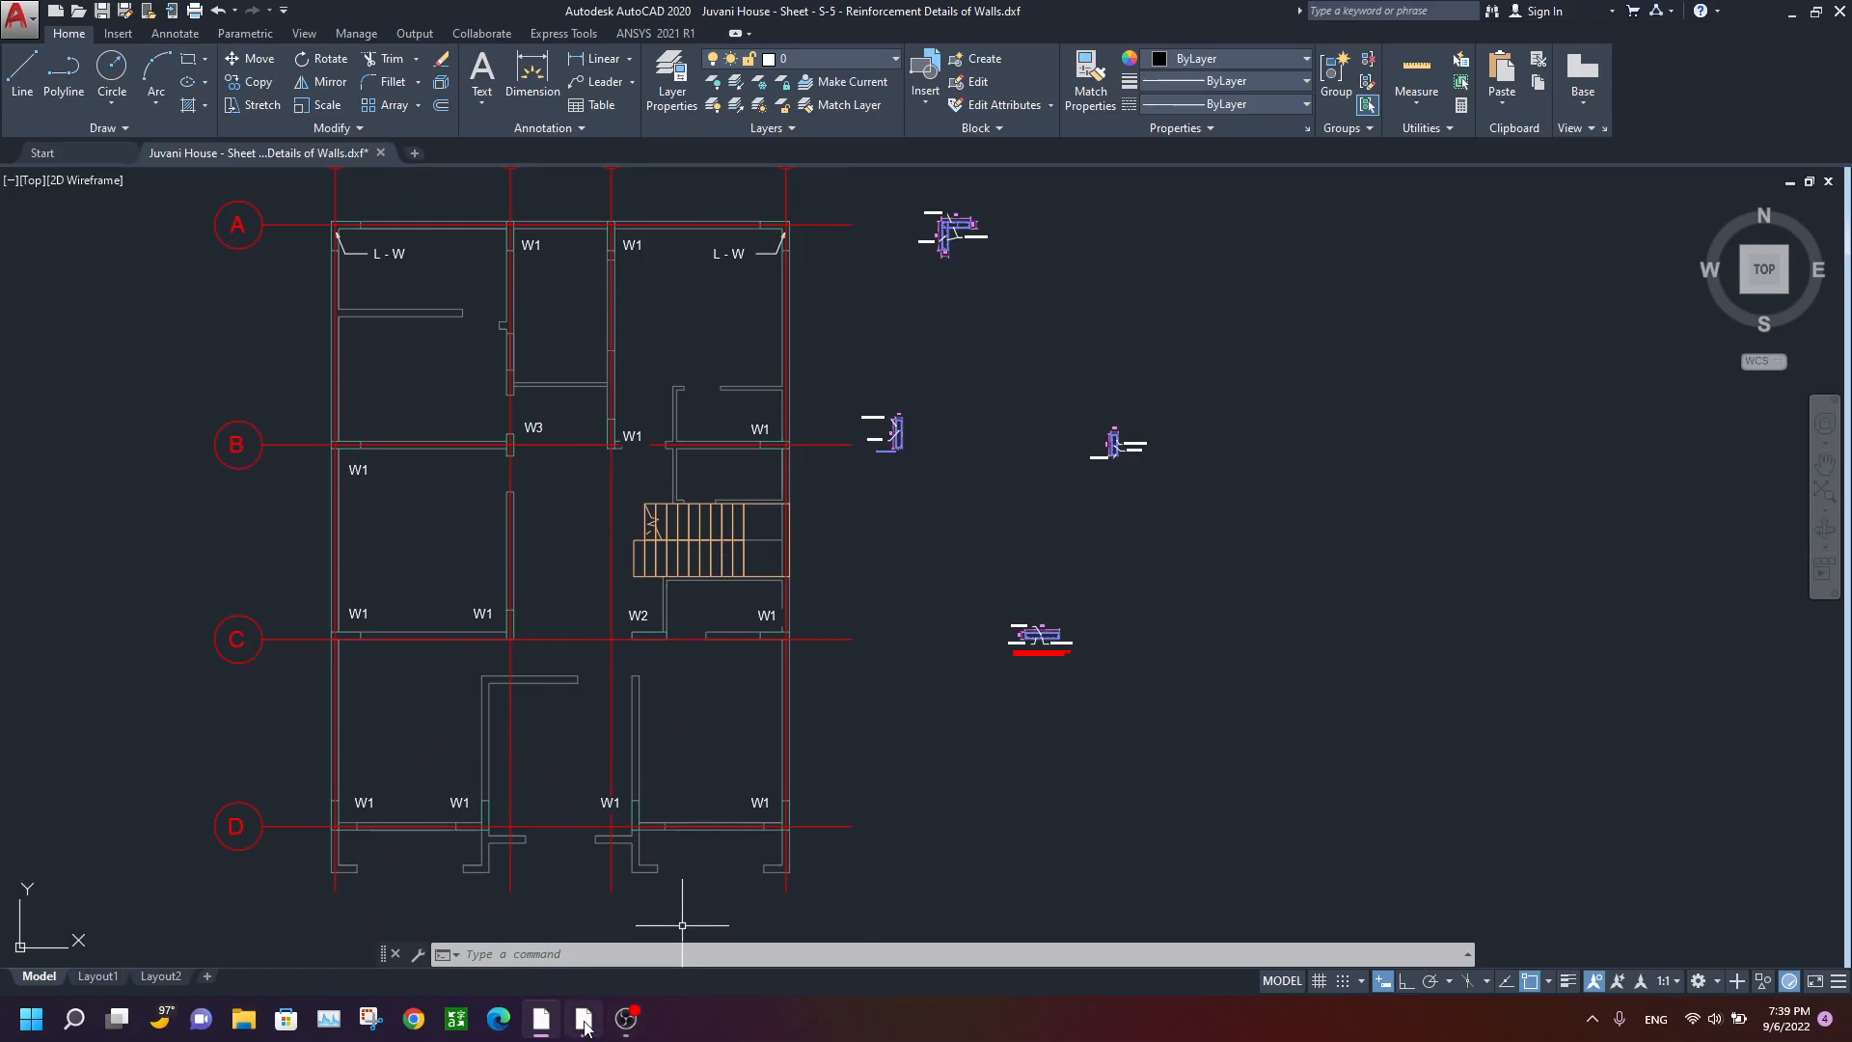
left_click(584, 1017)
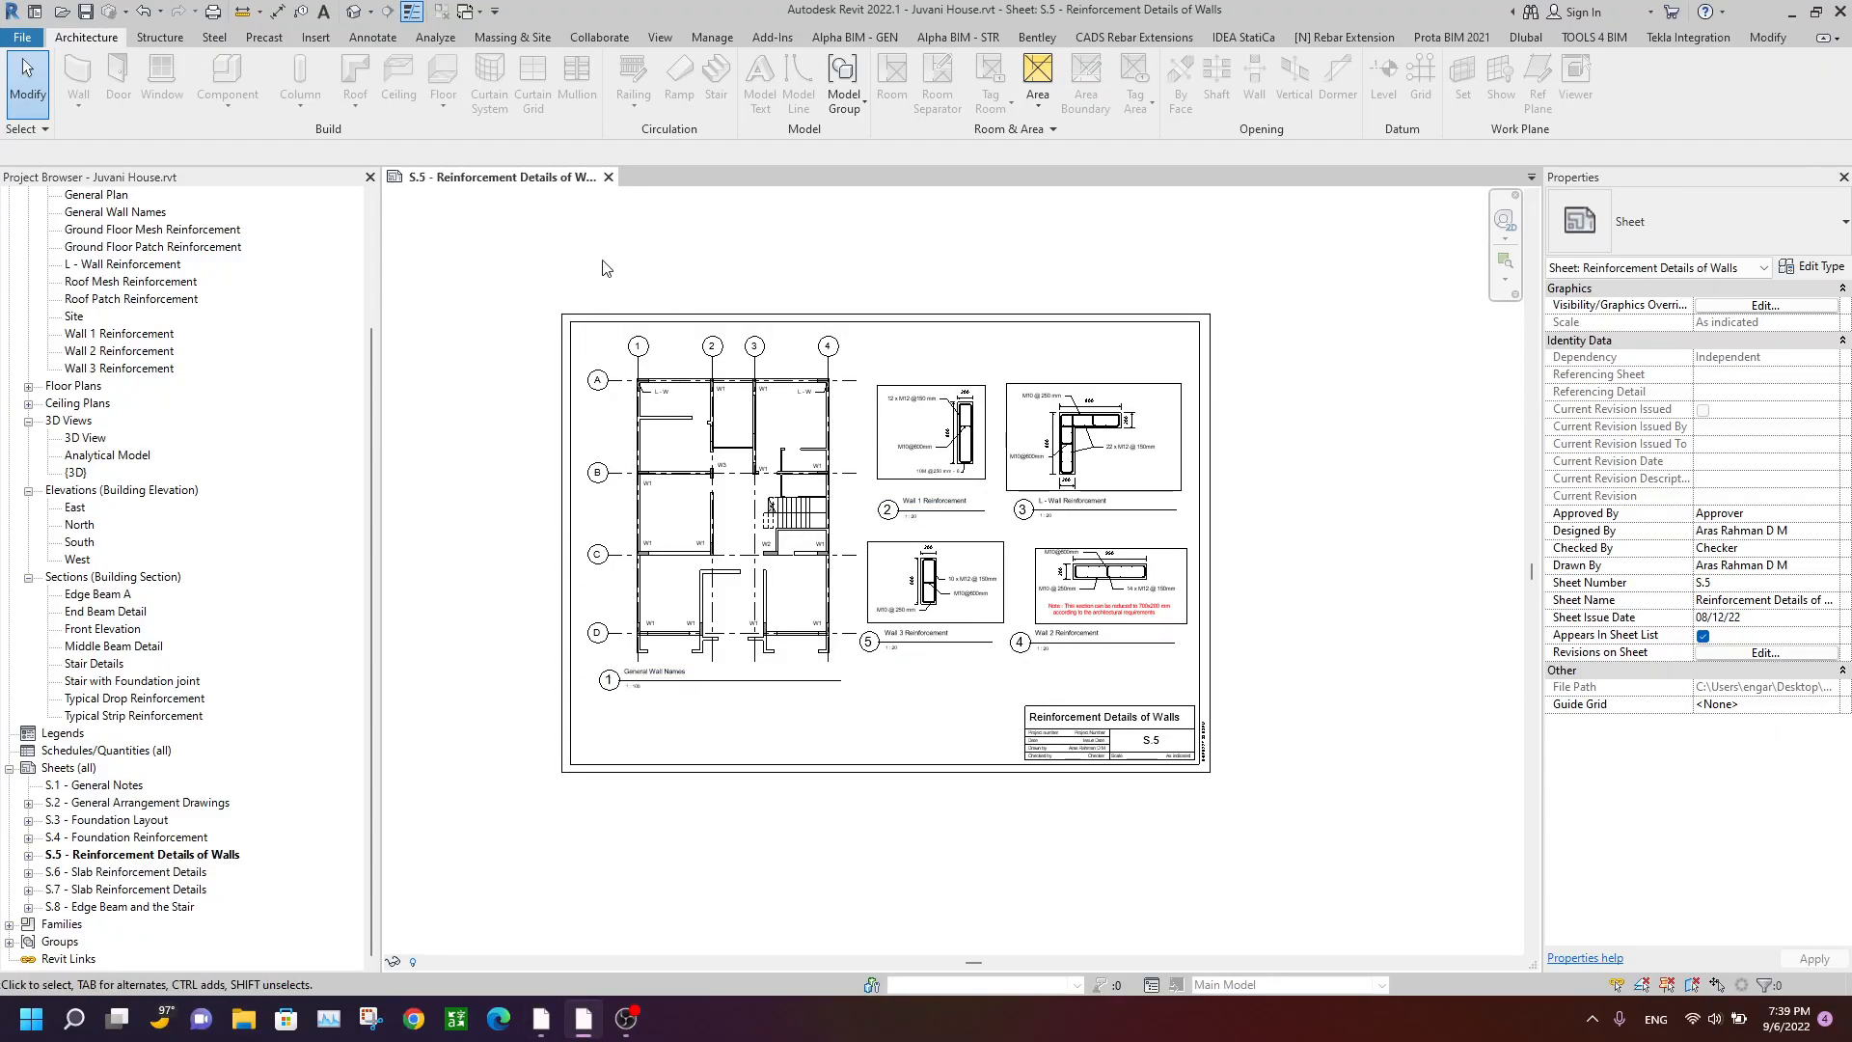
mouse_move(626, 242)
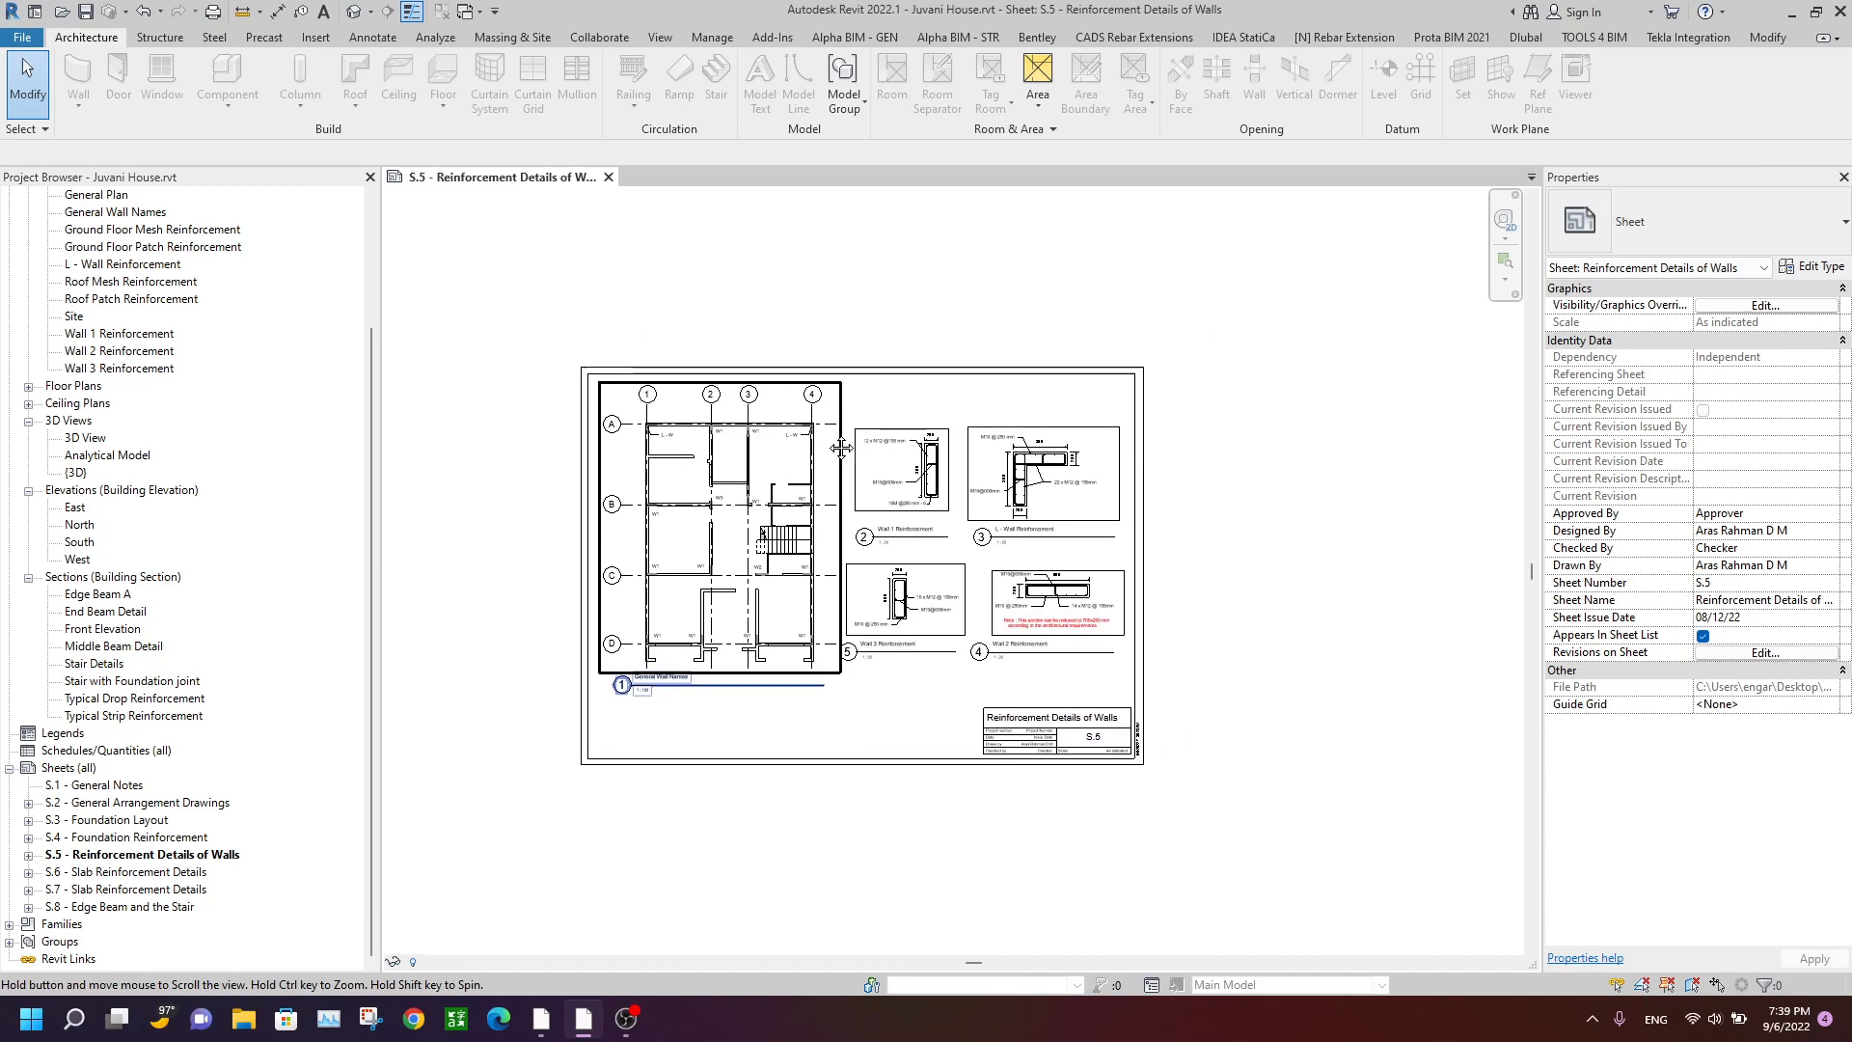
left_click(20, 36)
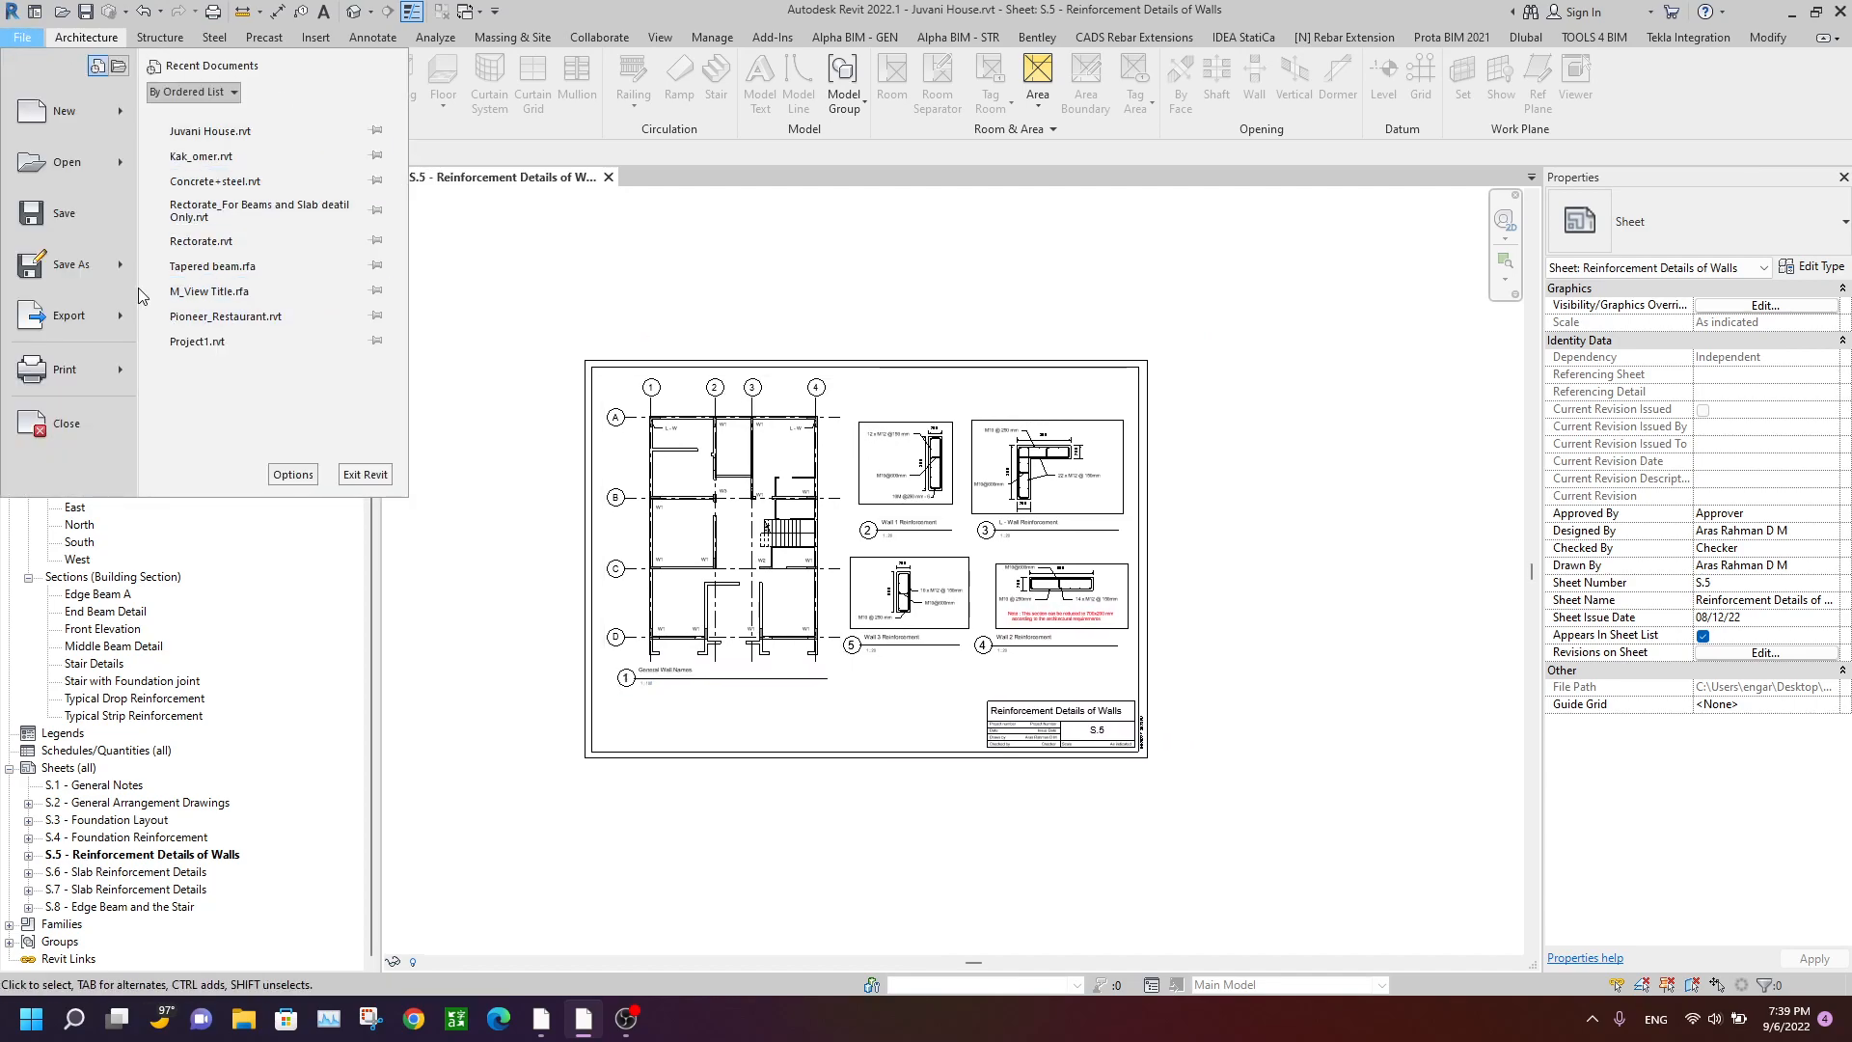
Start a DWG export of the current sheet S.5 only and continue to saving.
left_click(68, 315)
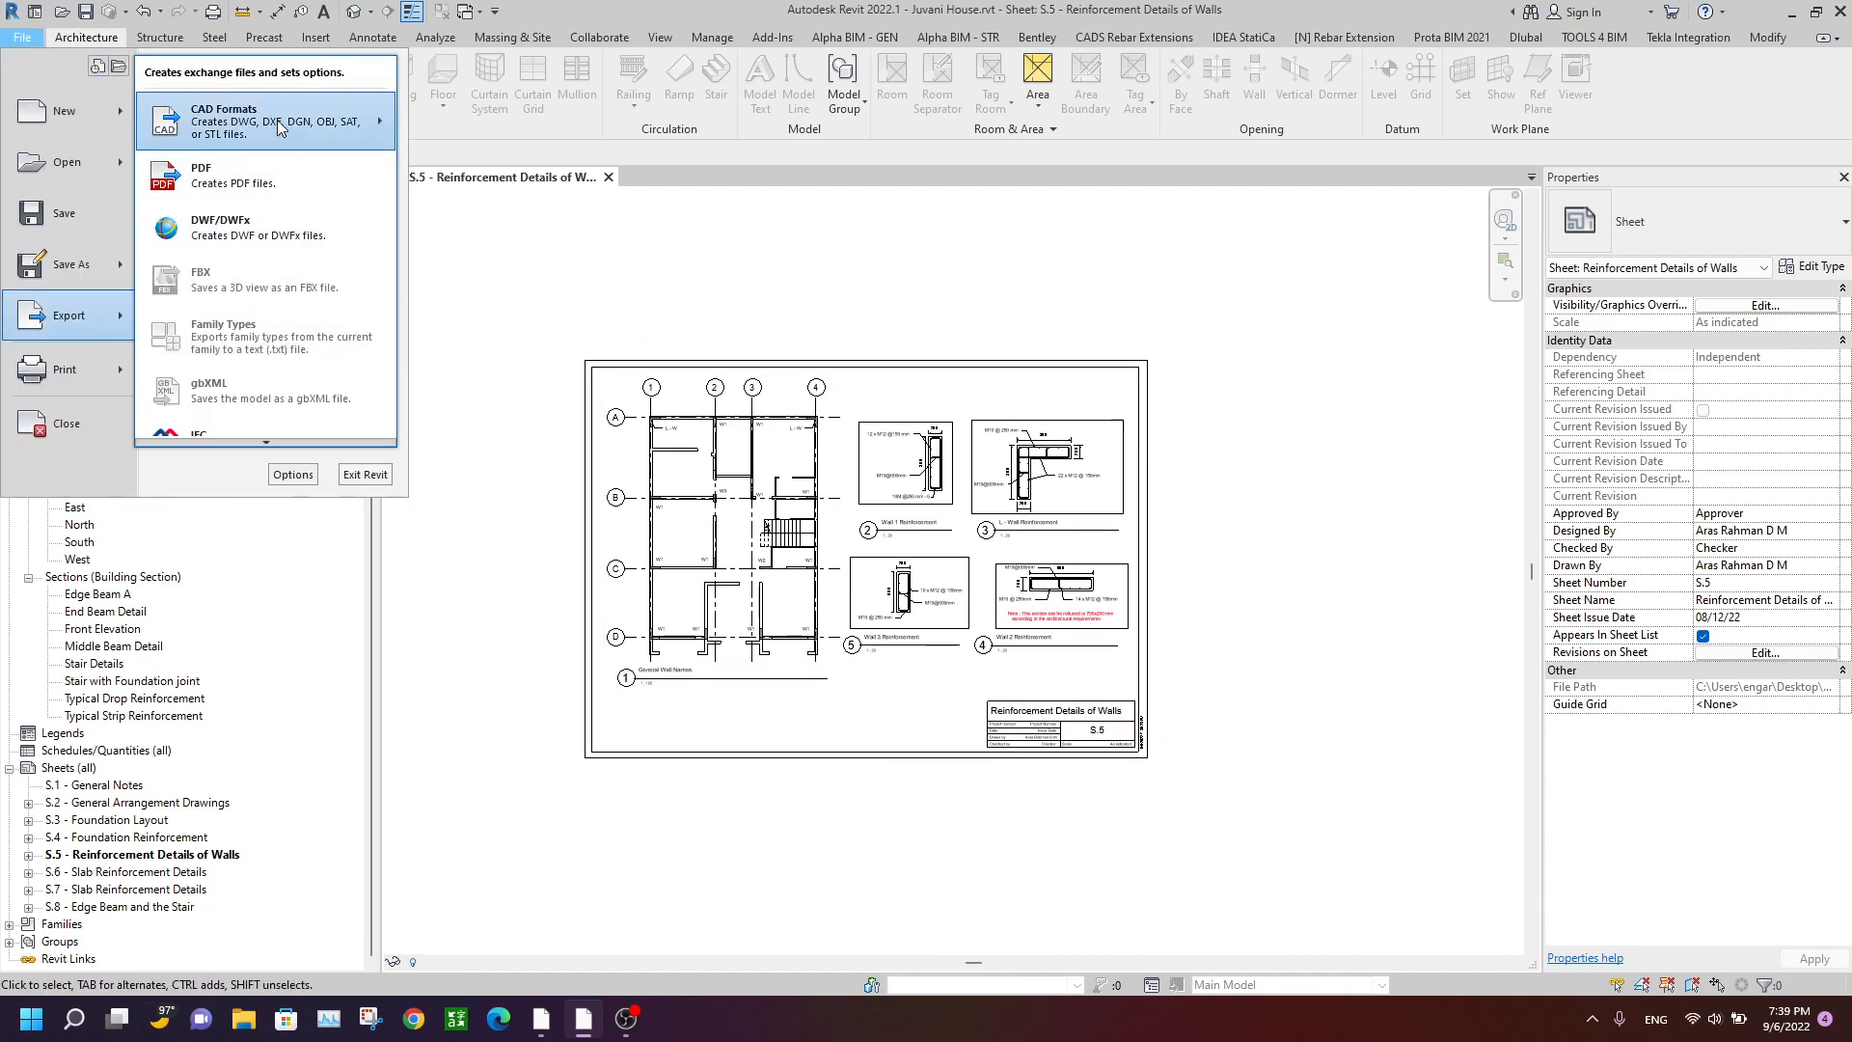
left_click(222, 122)
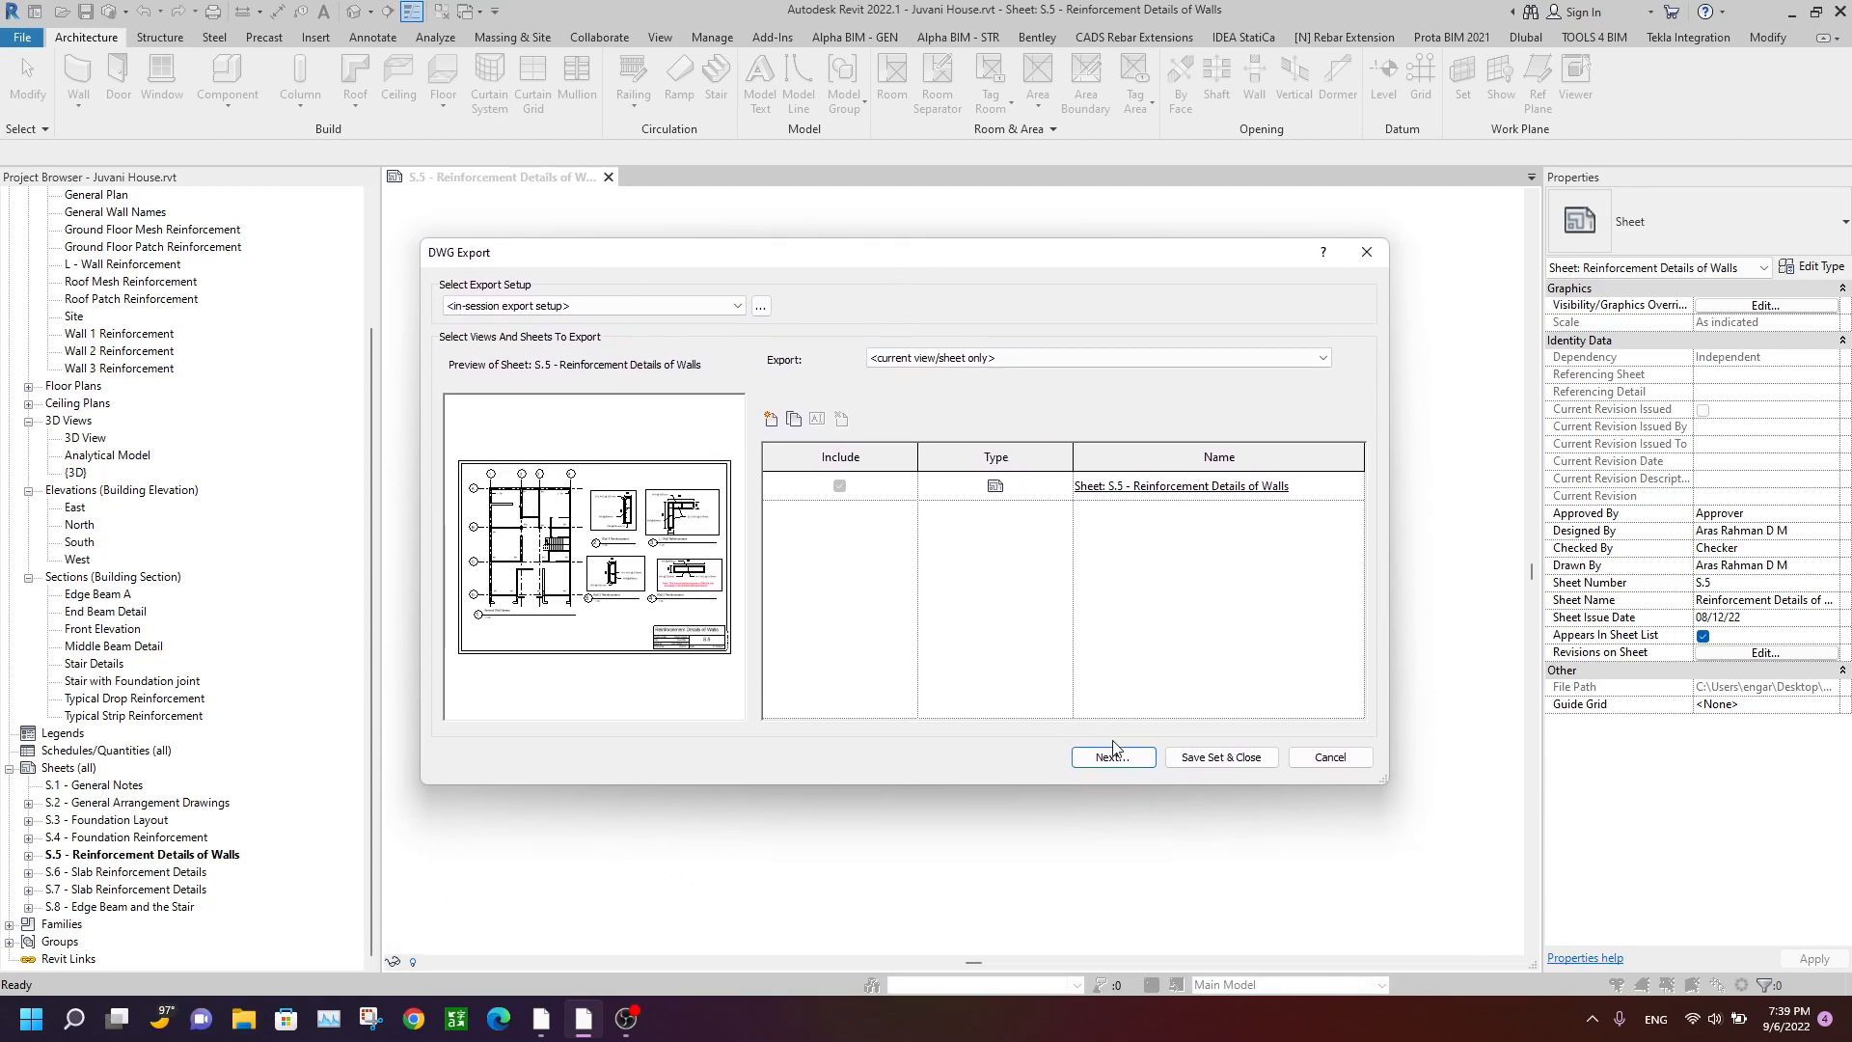
left_click(1111, 757)
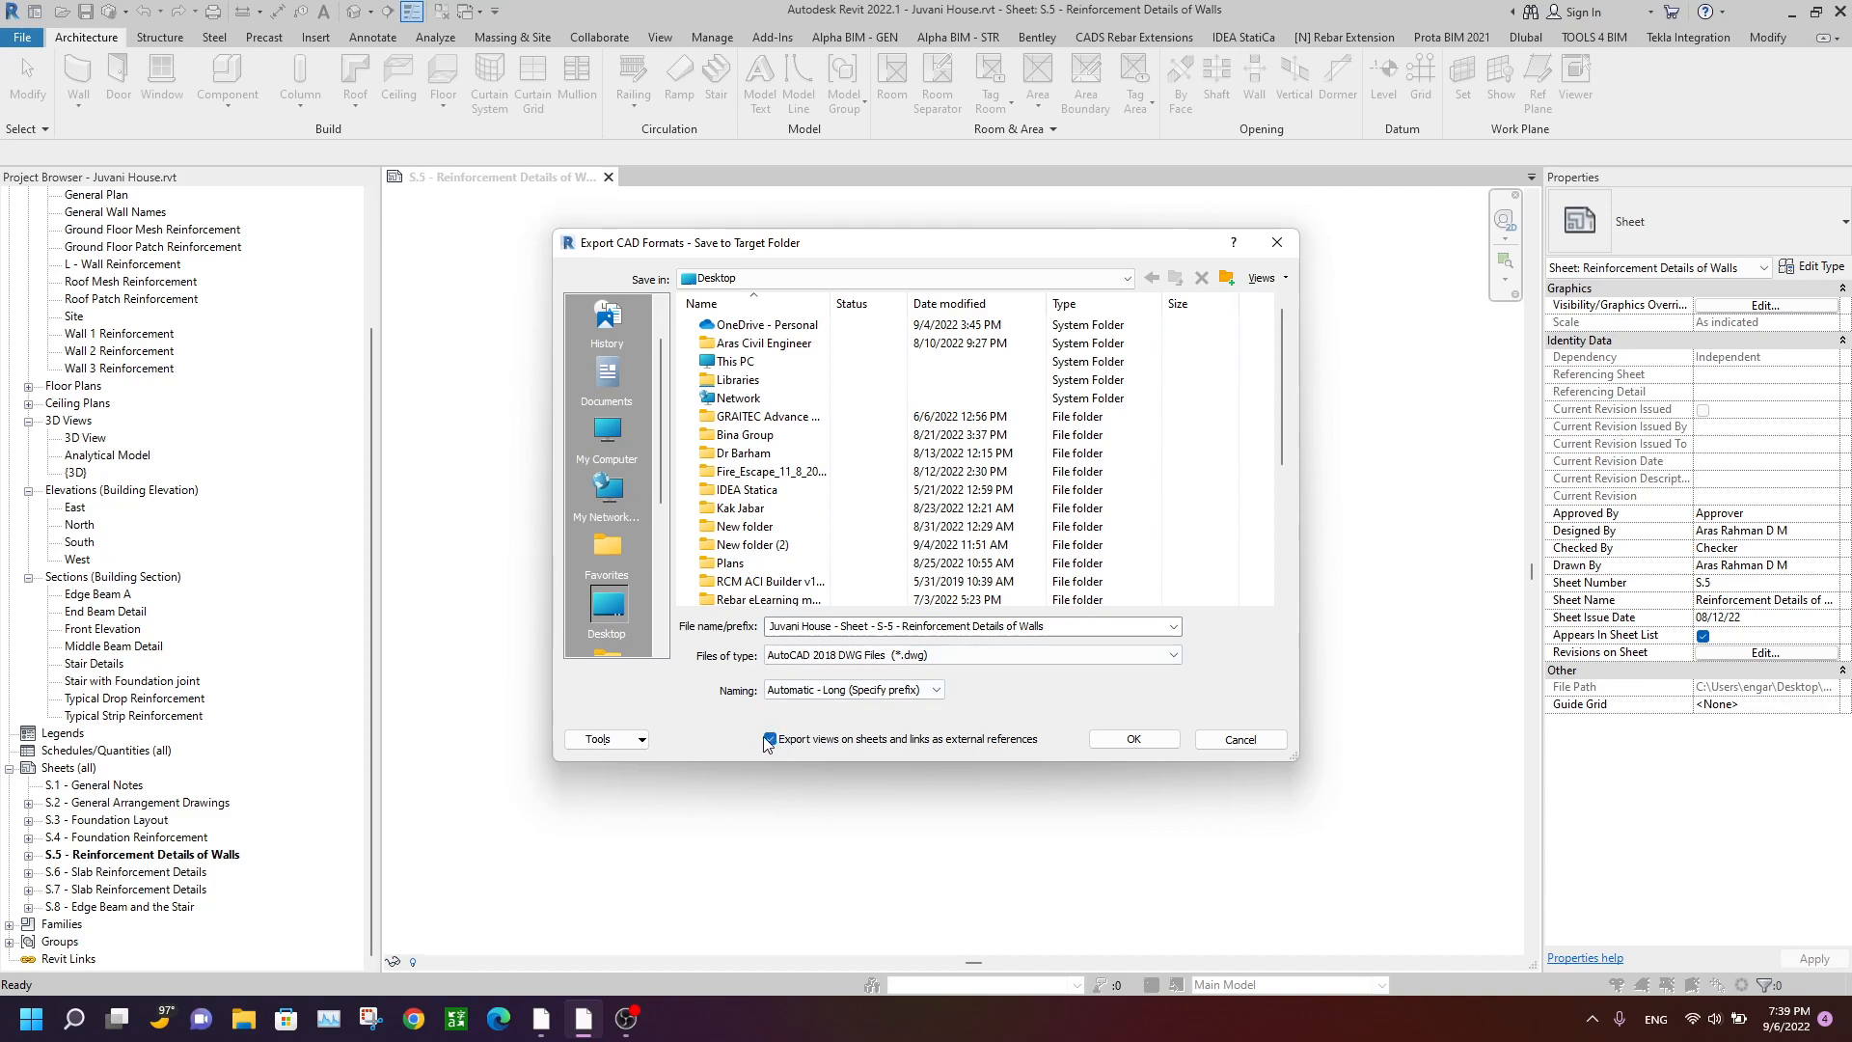
mouse_move(891, 753)
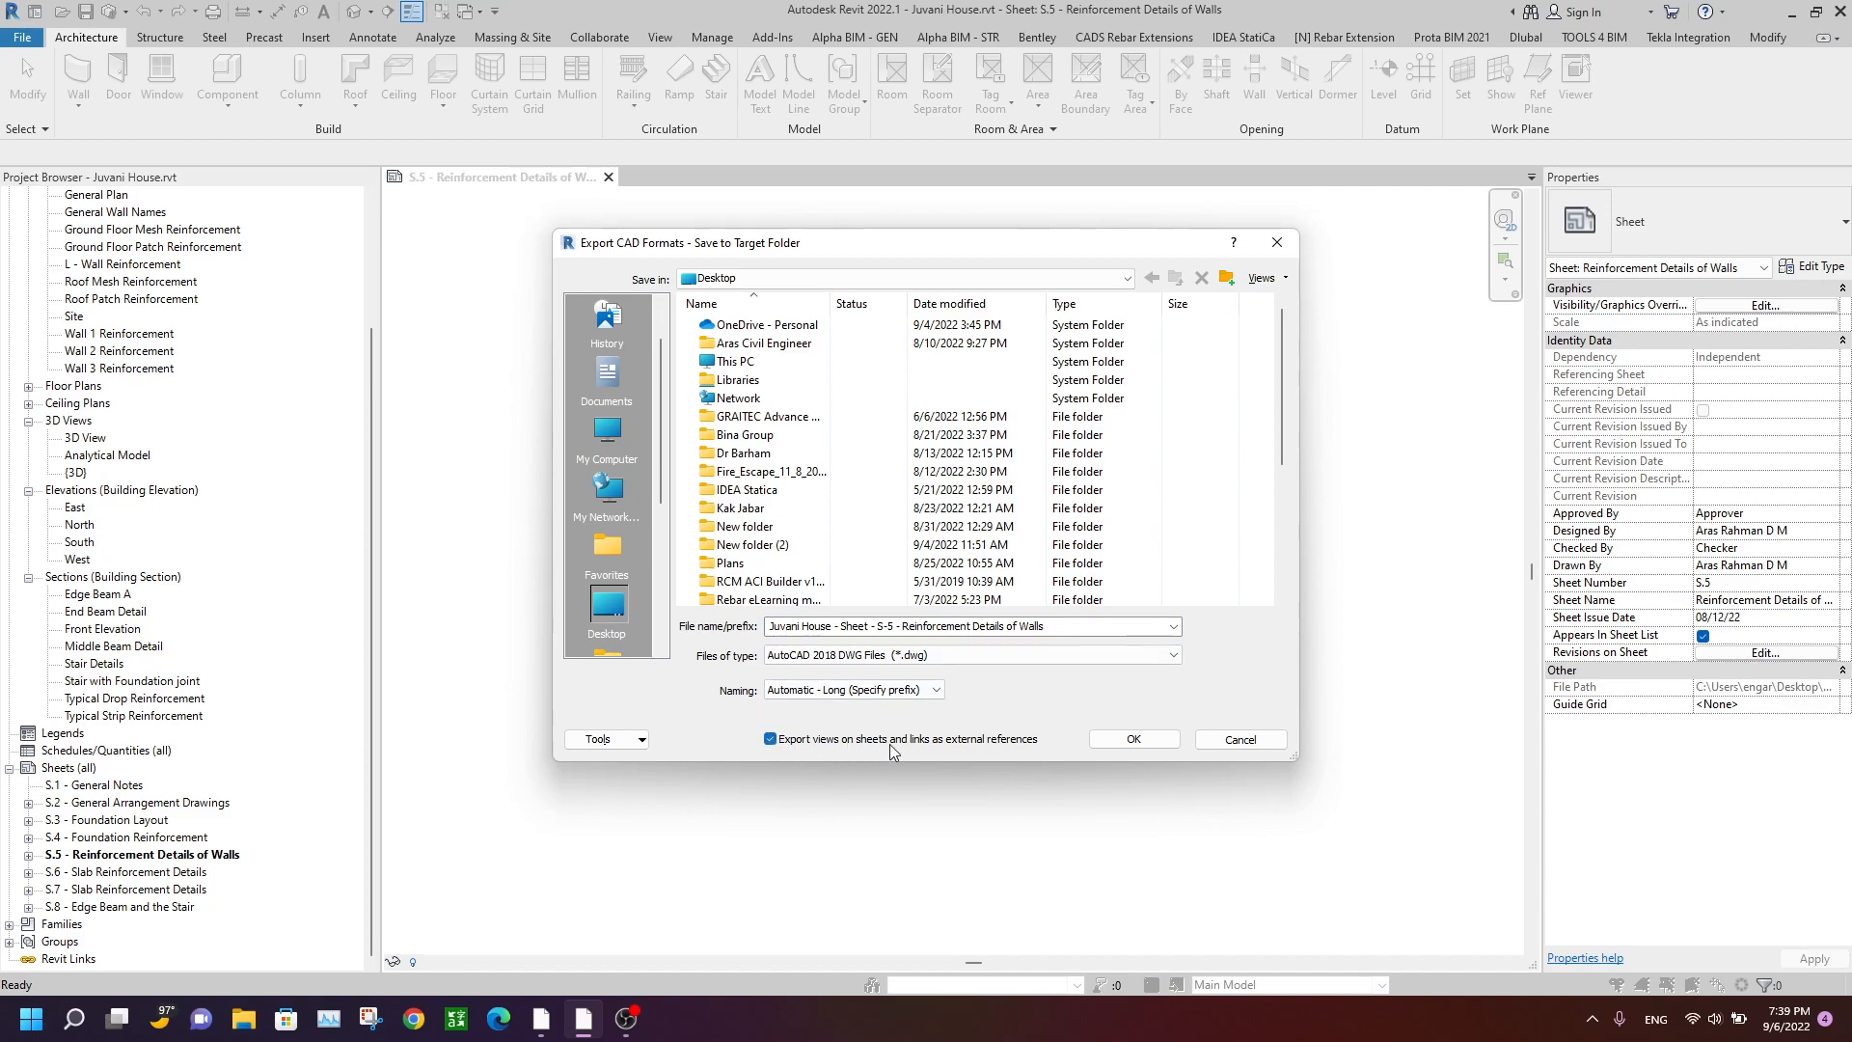
mouse_move(973, 752)
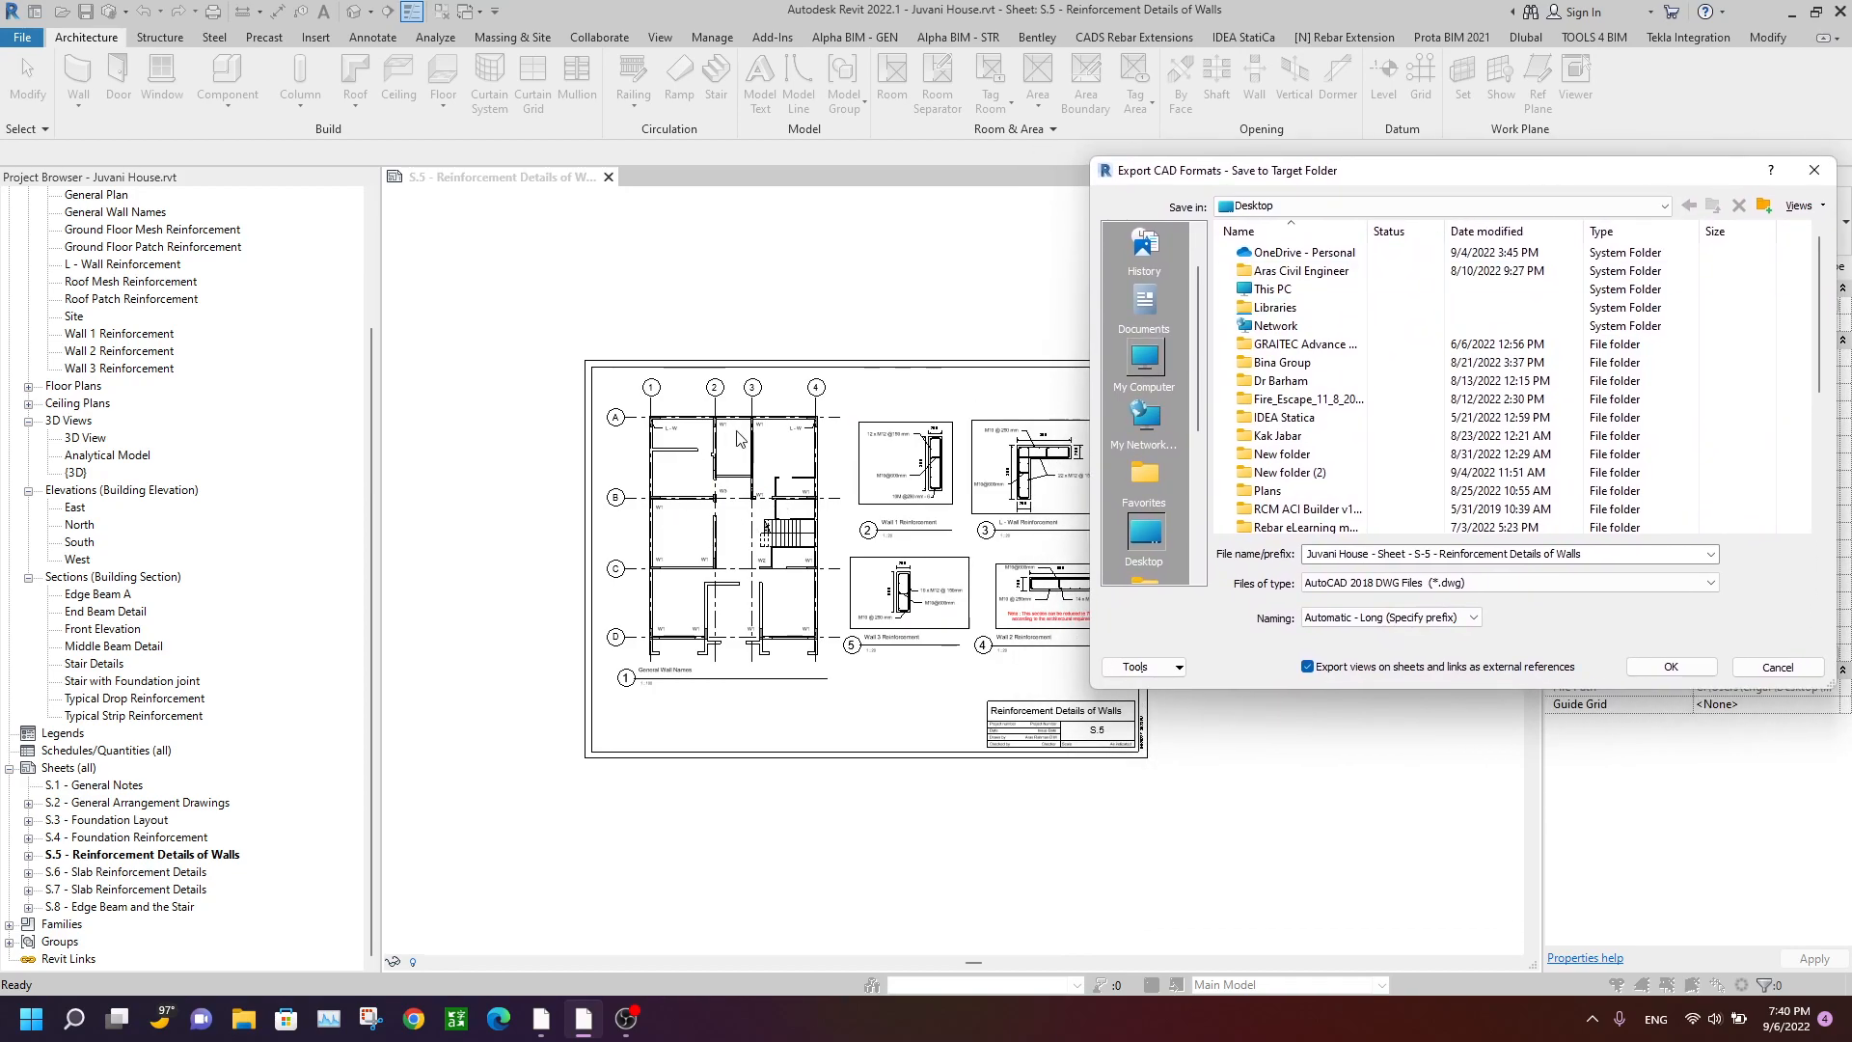
Export S.5 as DWG to the Desktop, with external-reference views turned off.
left_click(1272, 288)
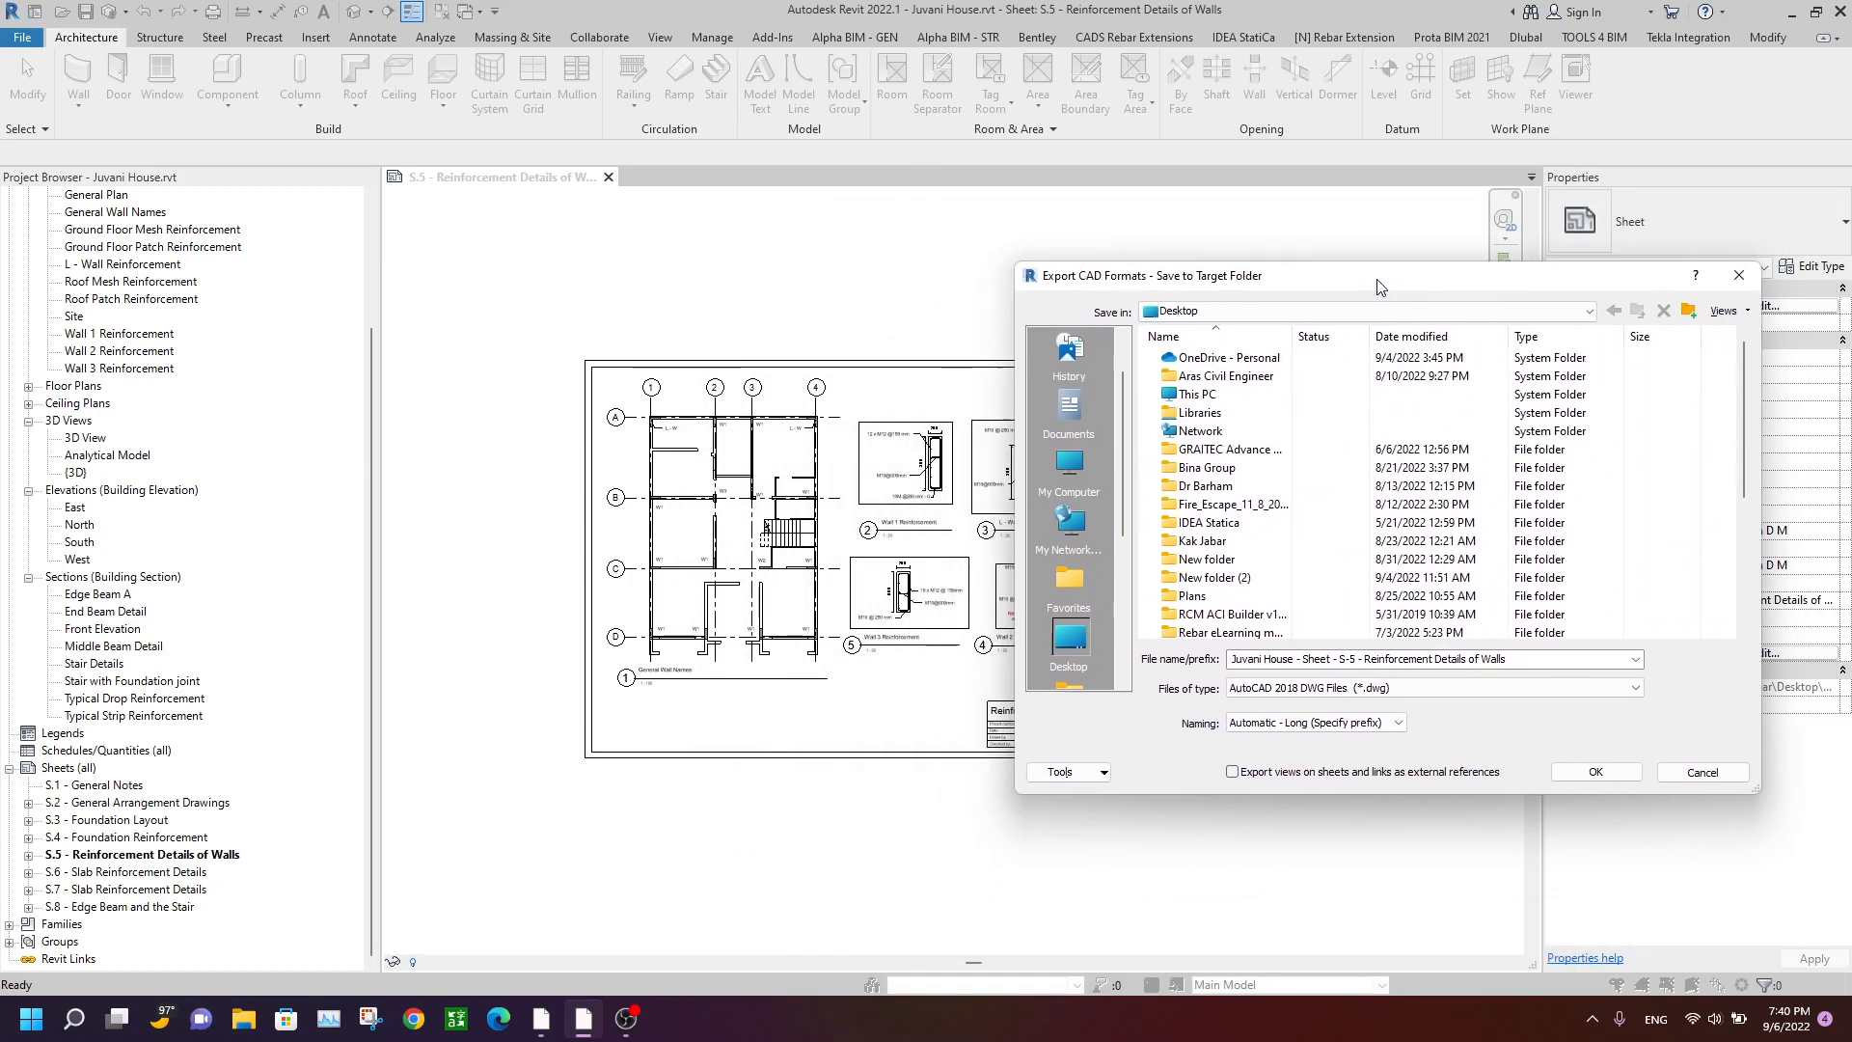
left_click_drag(1377, 275, 1291, 261)
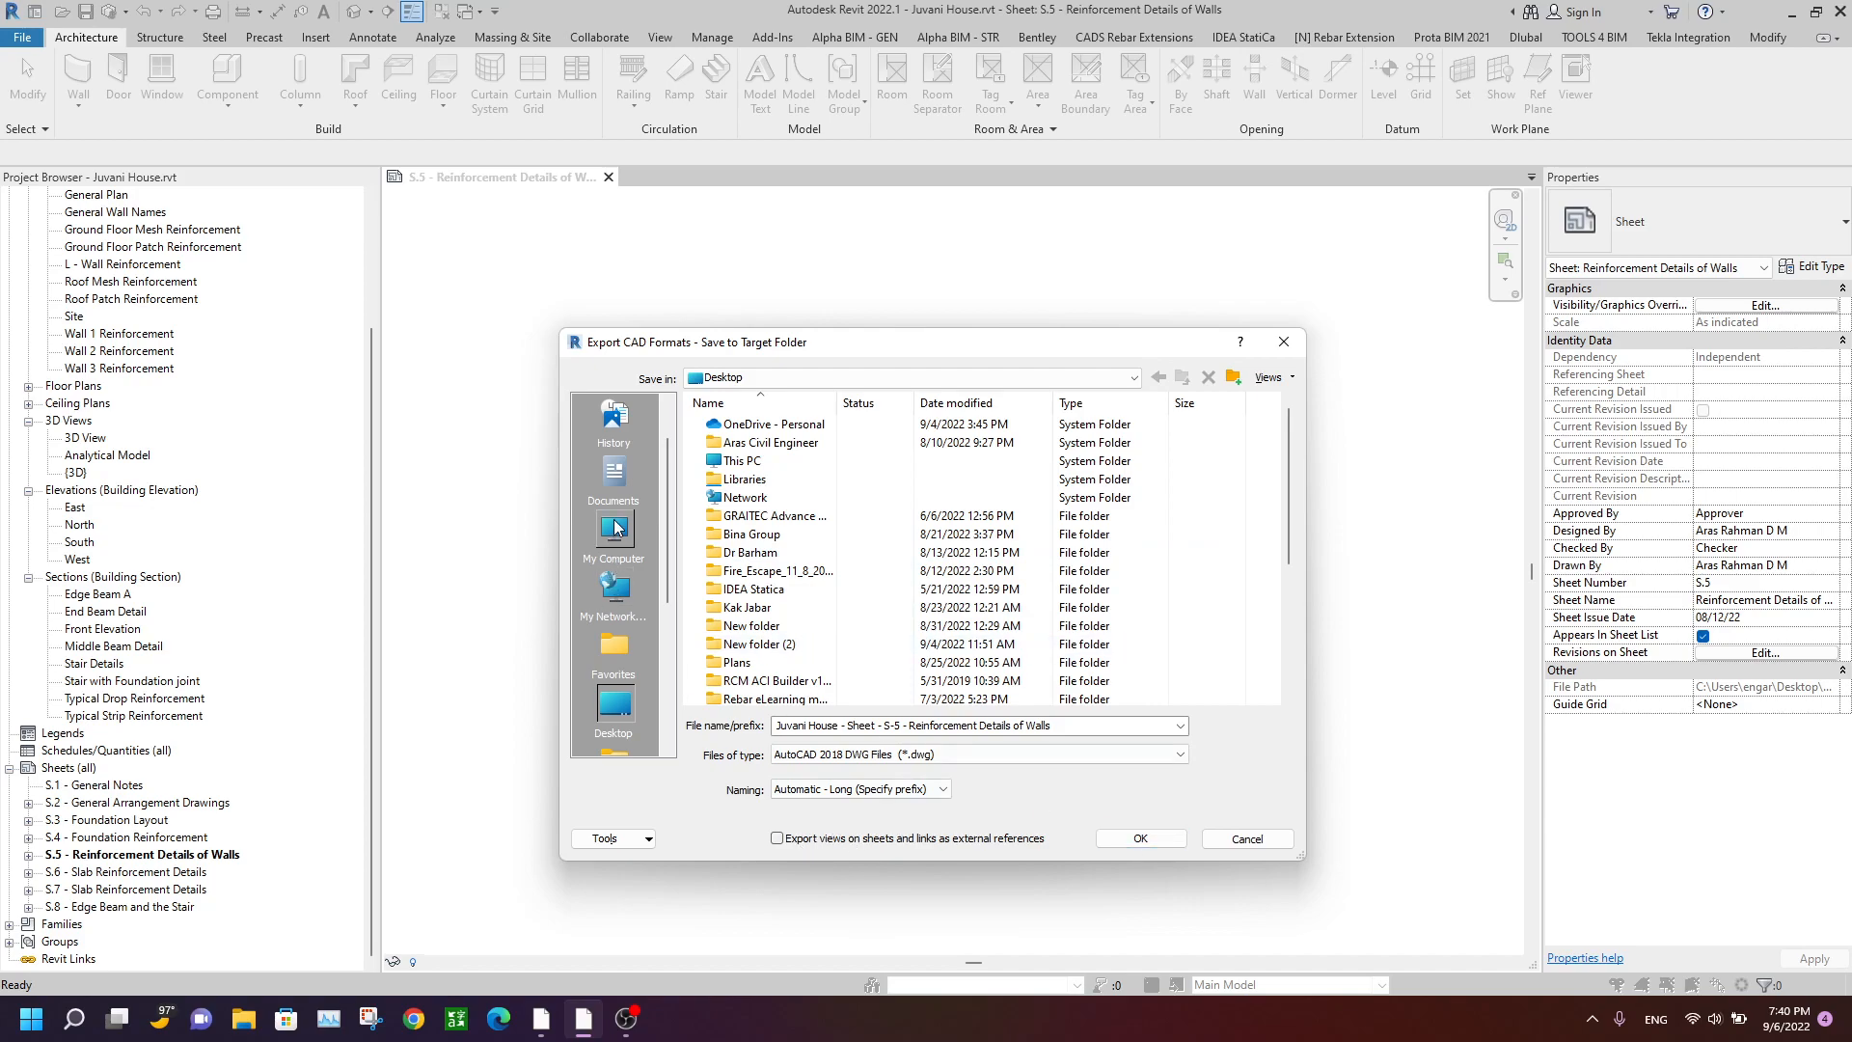
left_click(1244, 839)
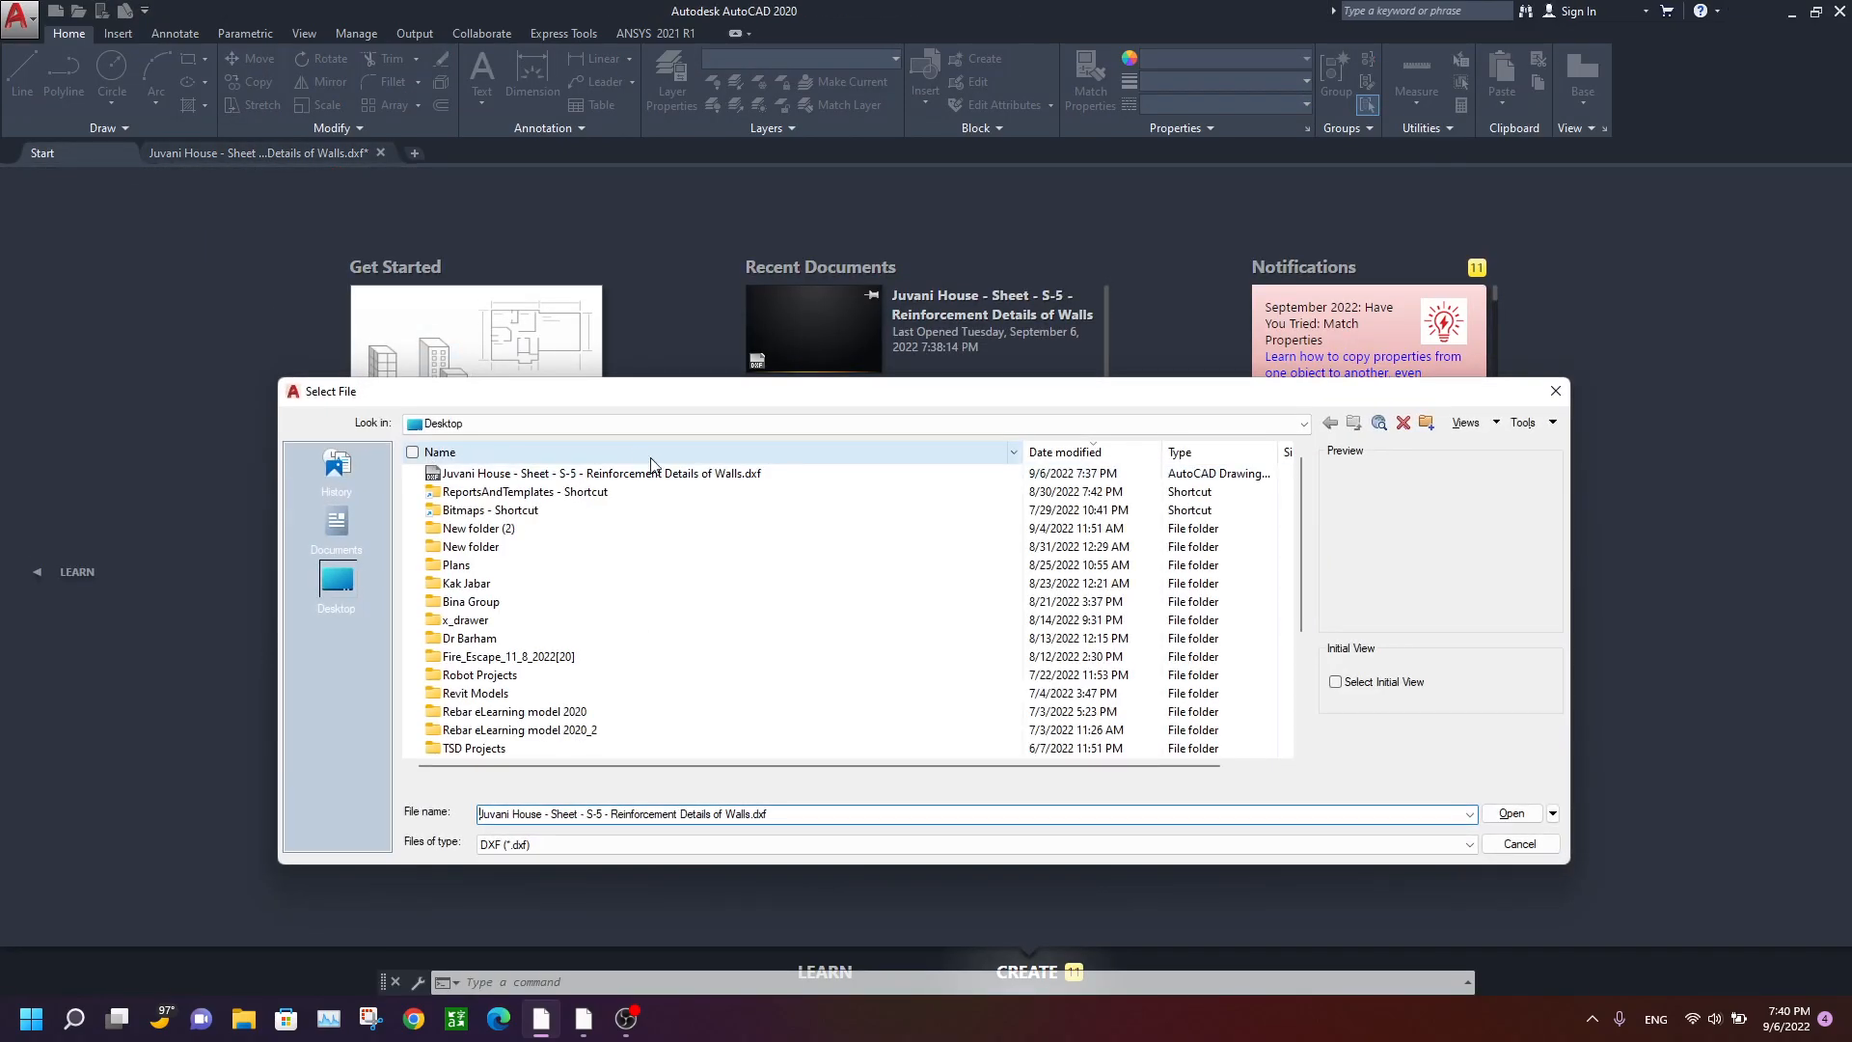
Open the Juvani House S-5 DWG from the Desktop in AutoCAD.
left_click(1467, 843)
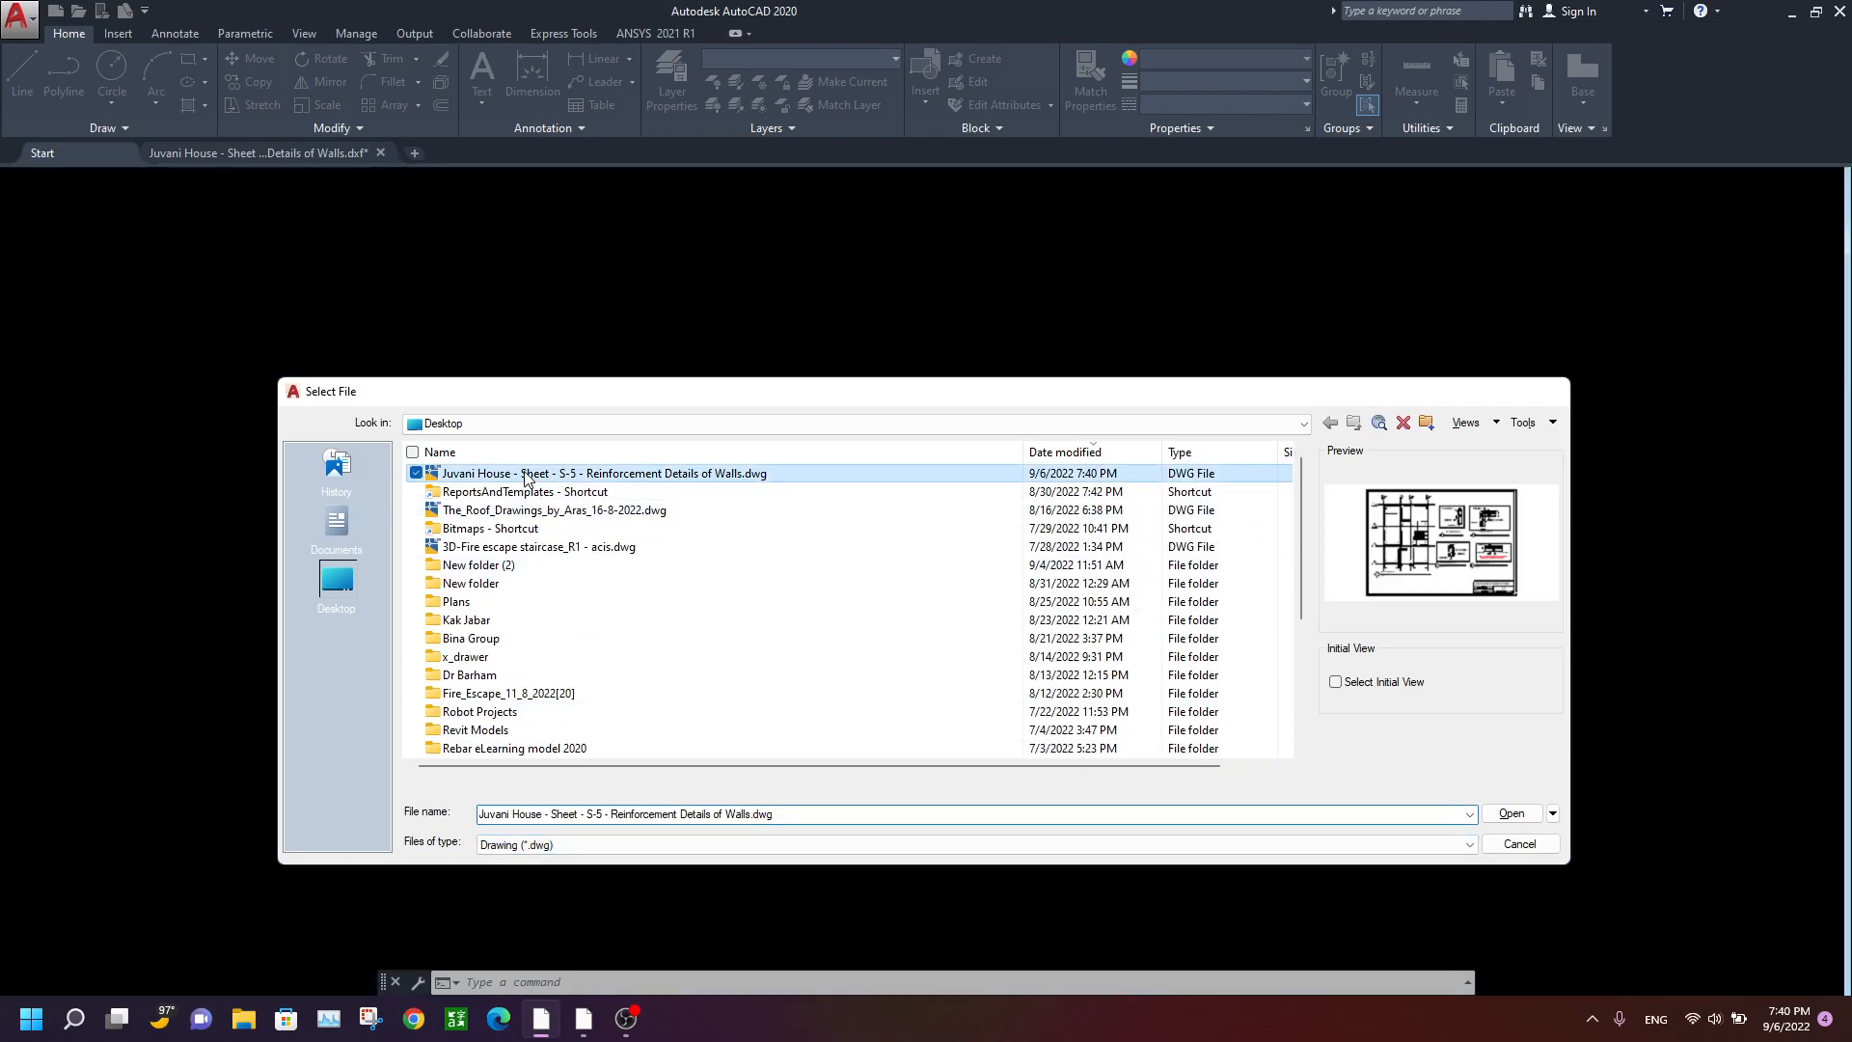
left_click(1511, 812)
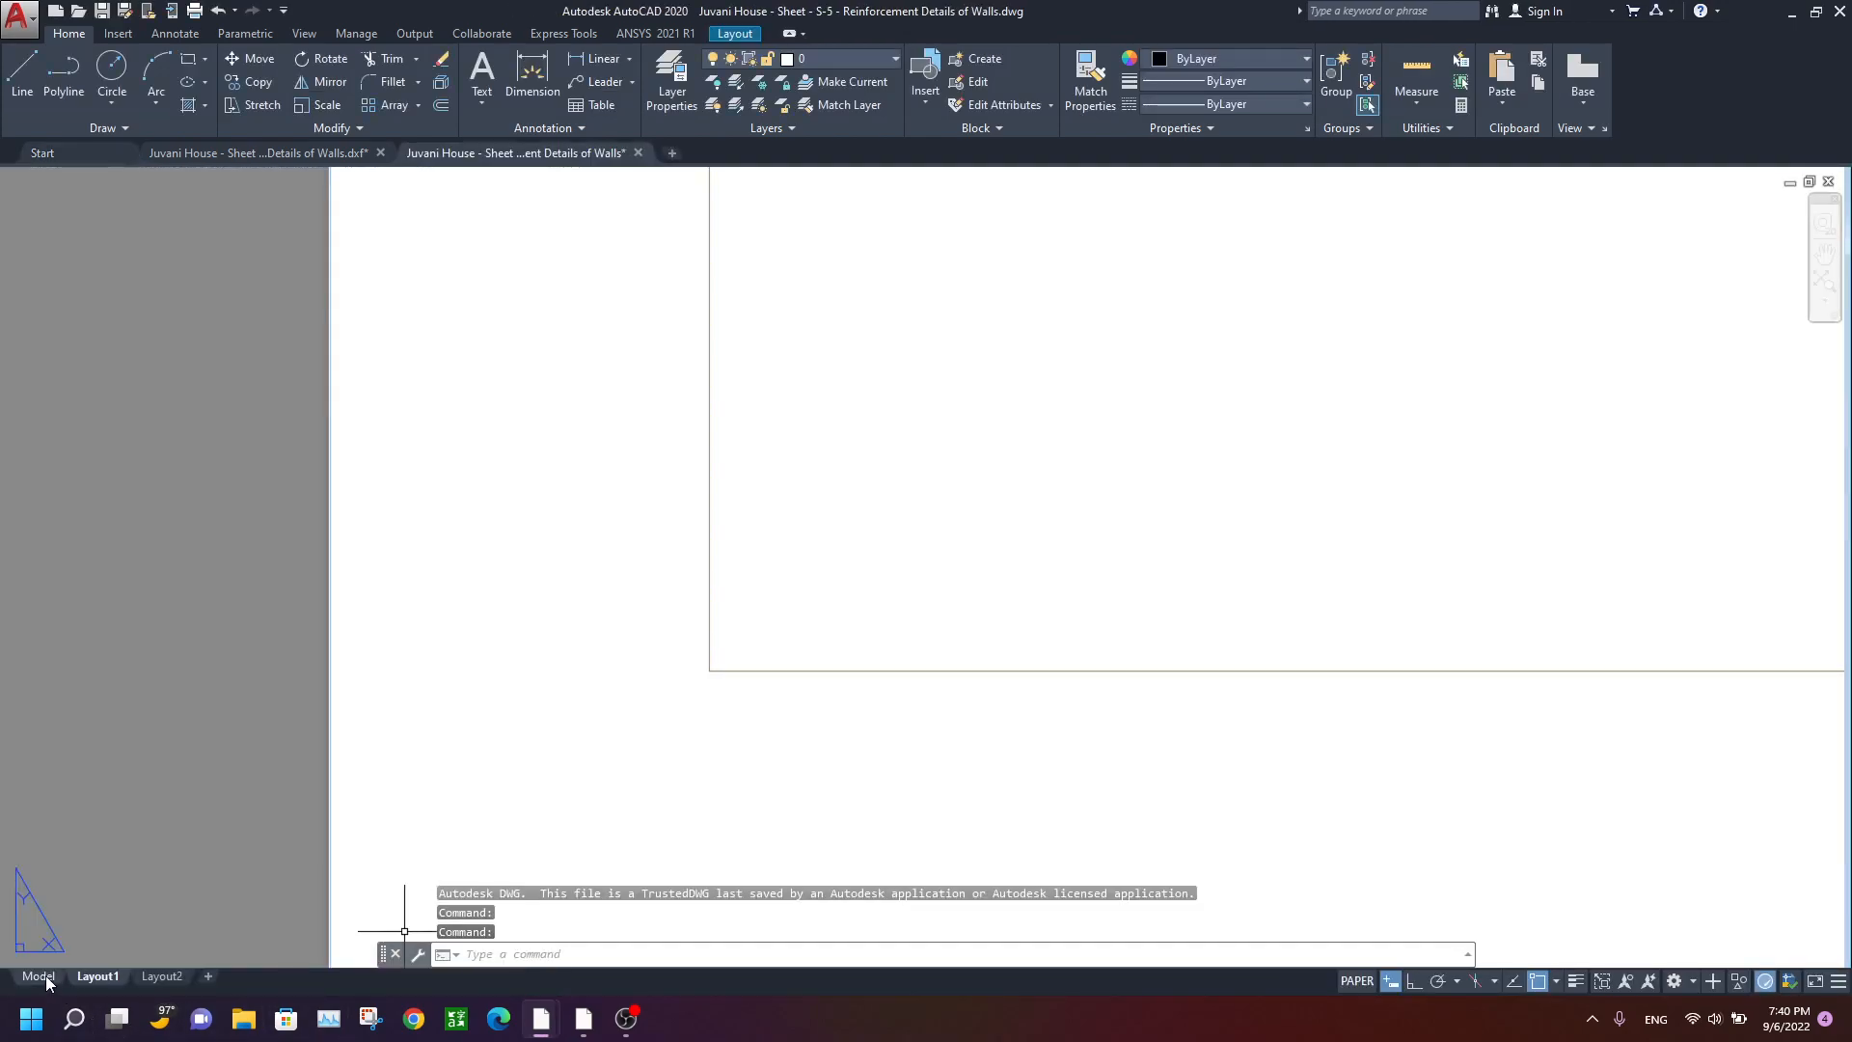
left_click(38, 976)
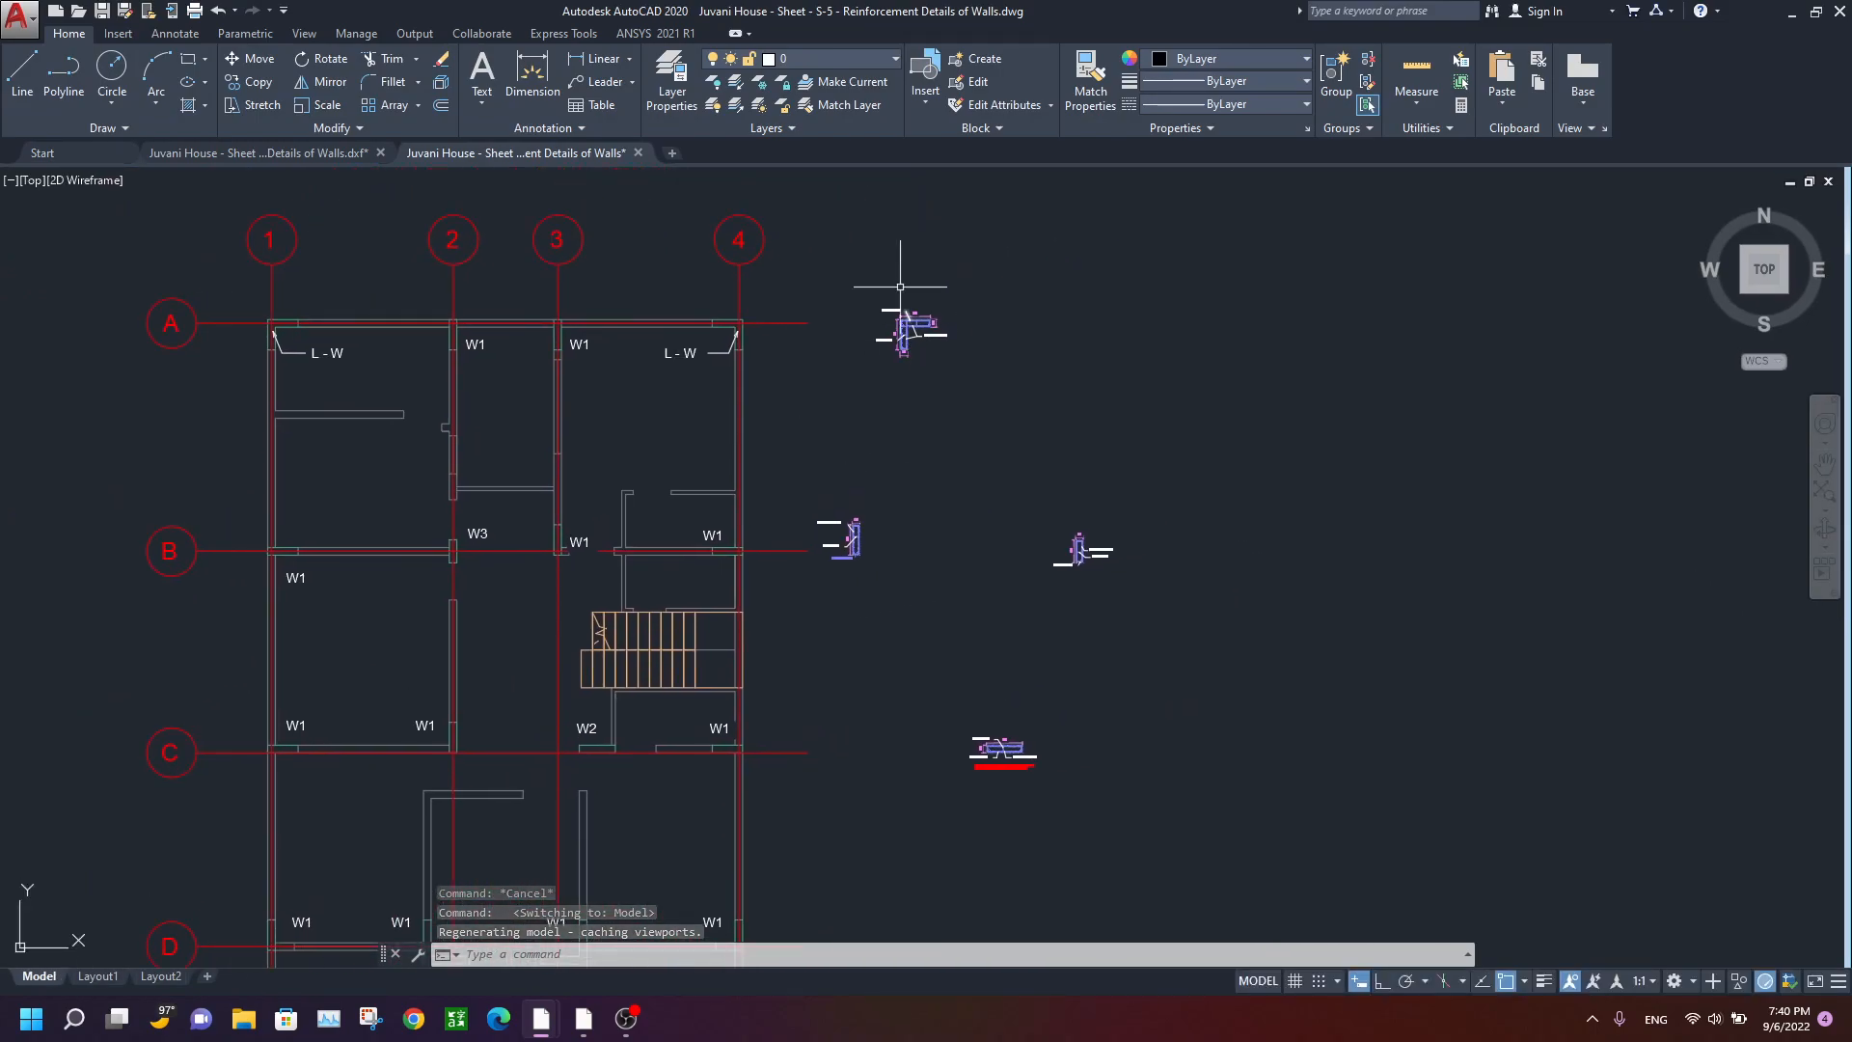
scroll("down", 3)
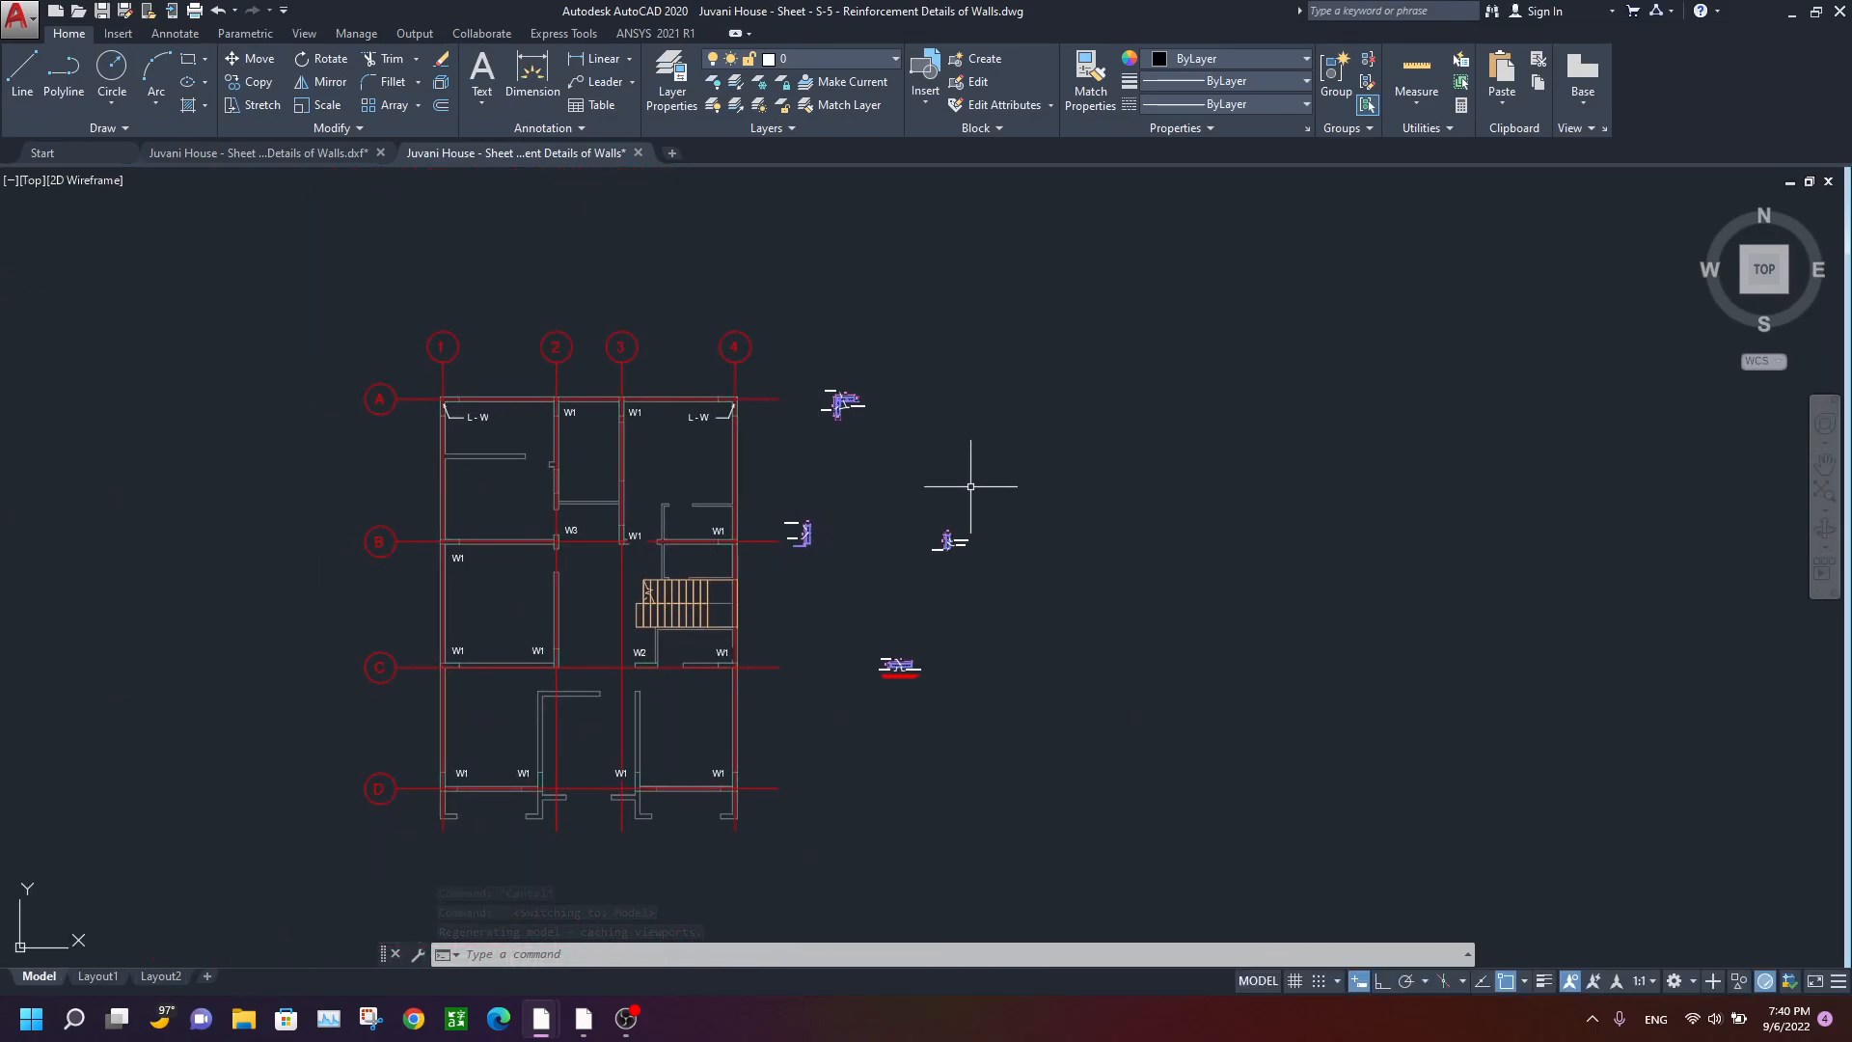
left_click(97, 975)
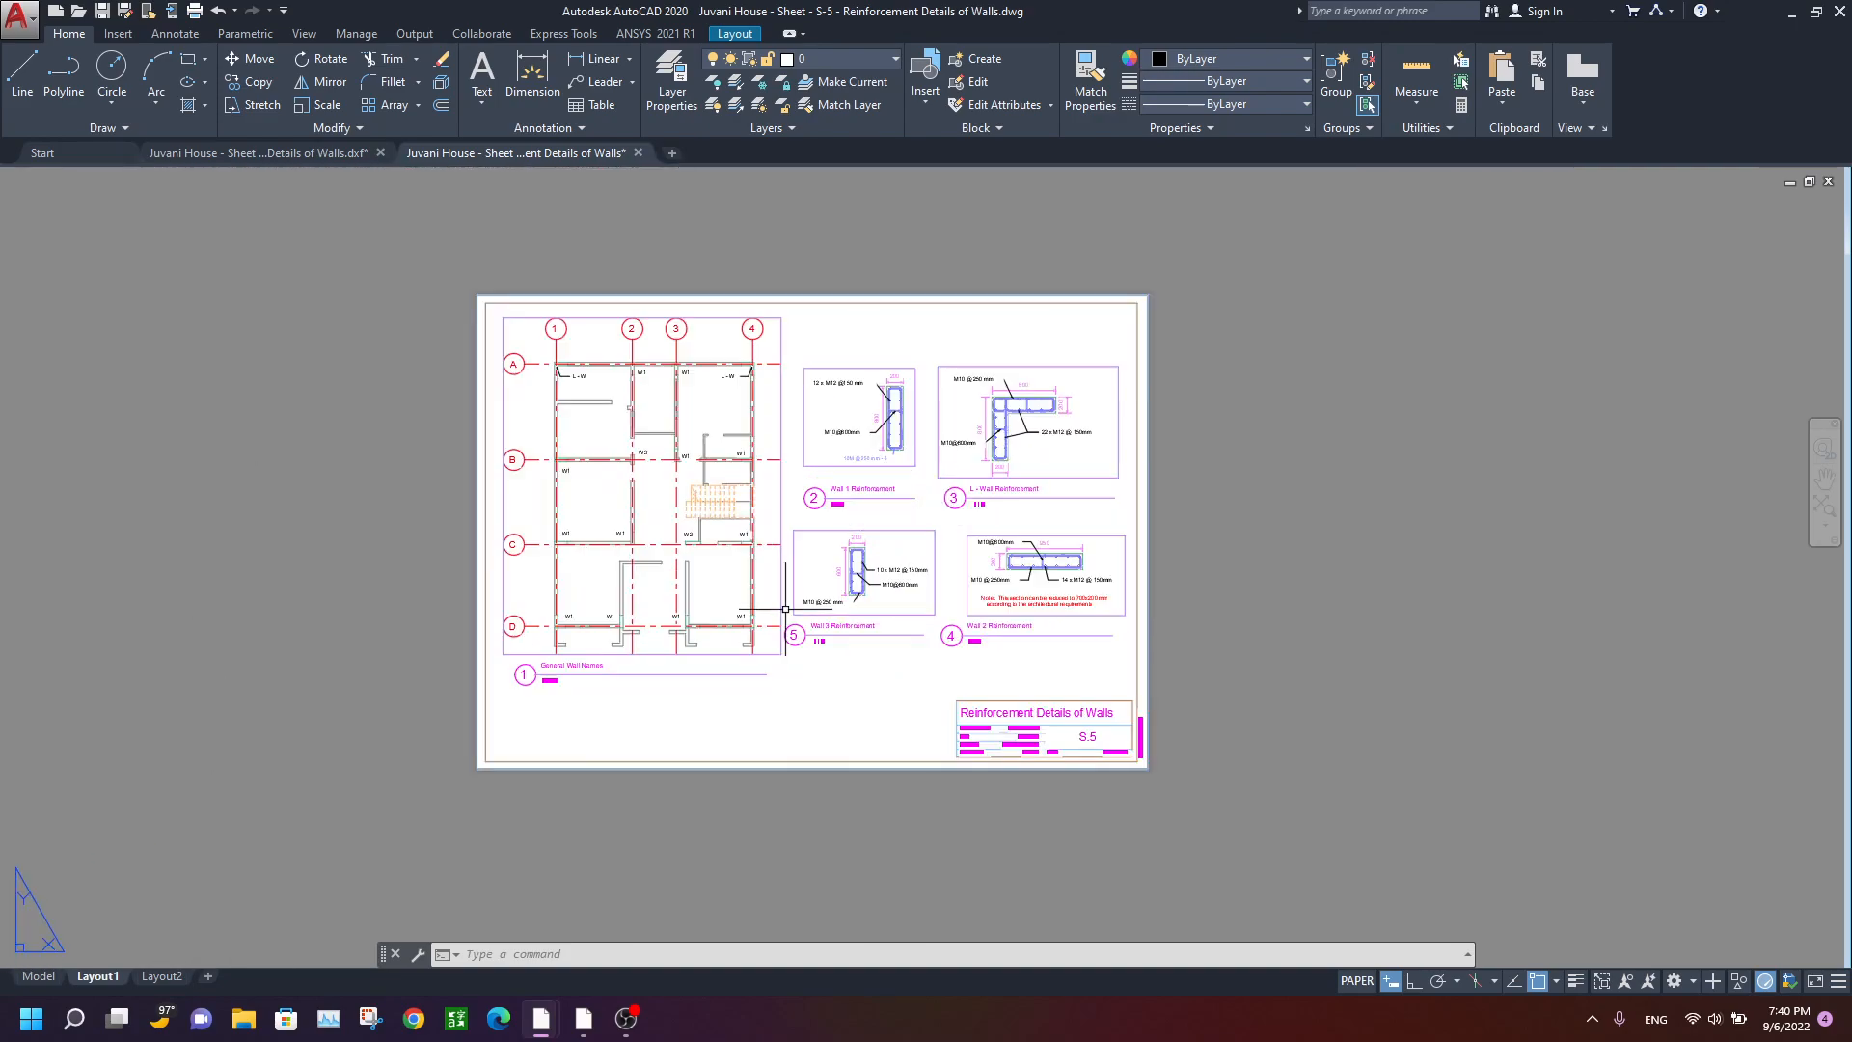
Export Layout1 to a new model-space drawing and open it.
right_click(97, 976)
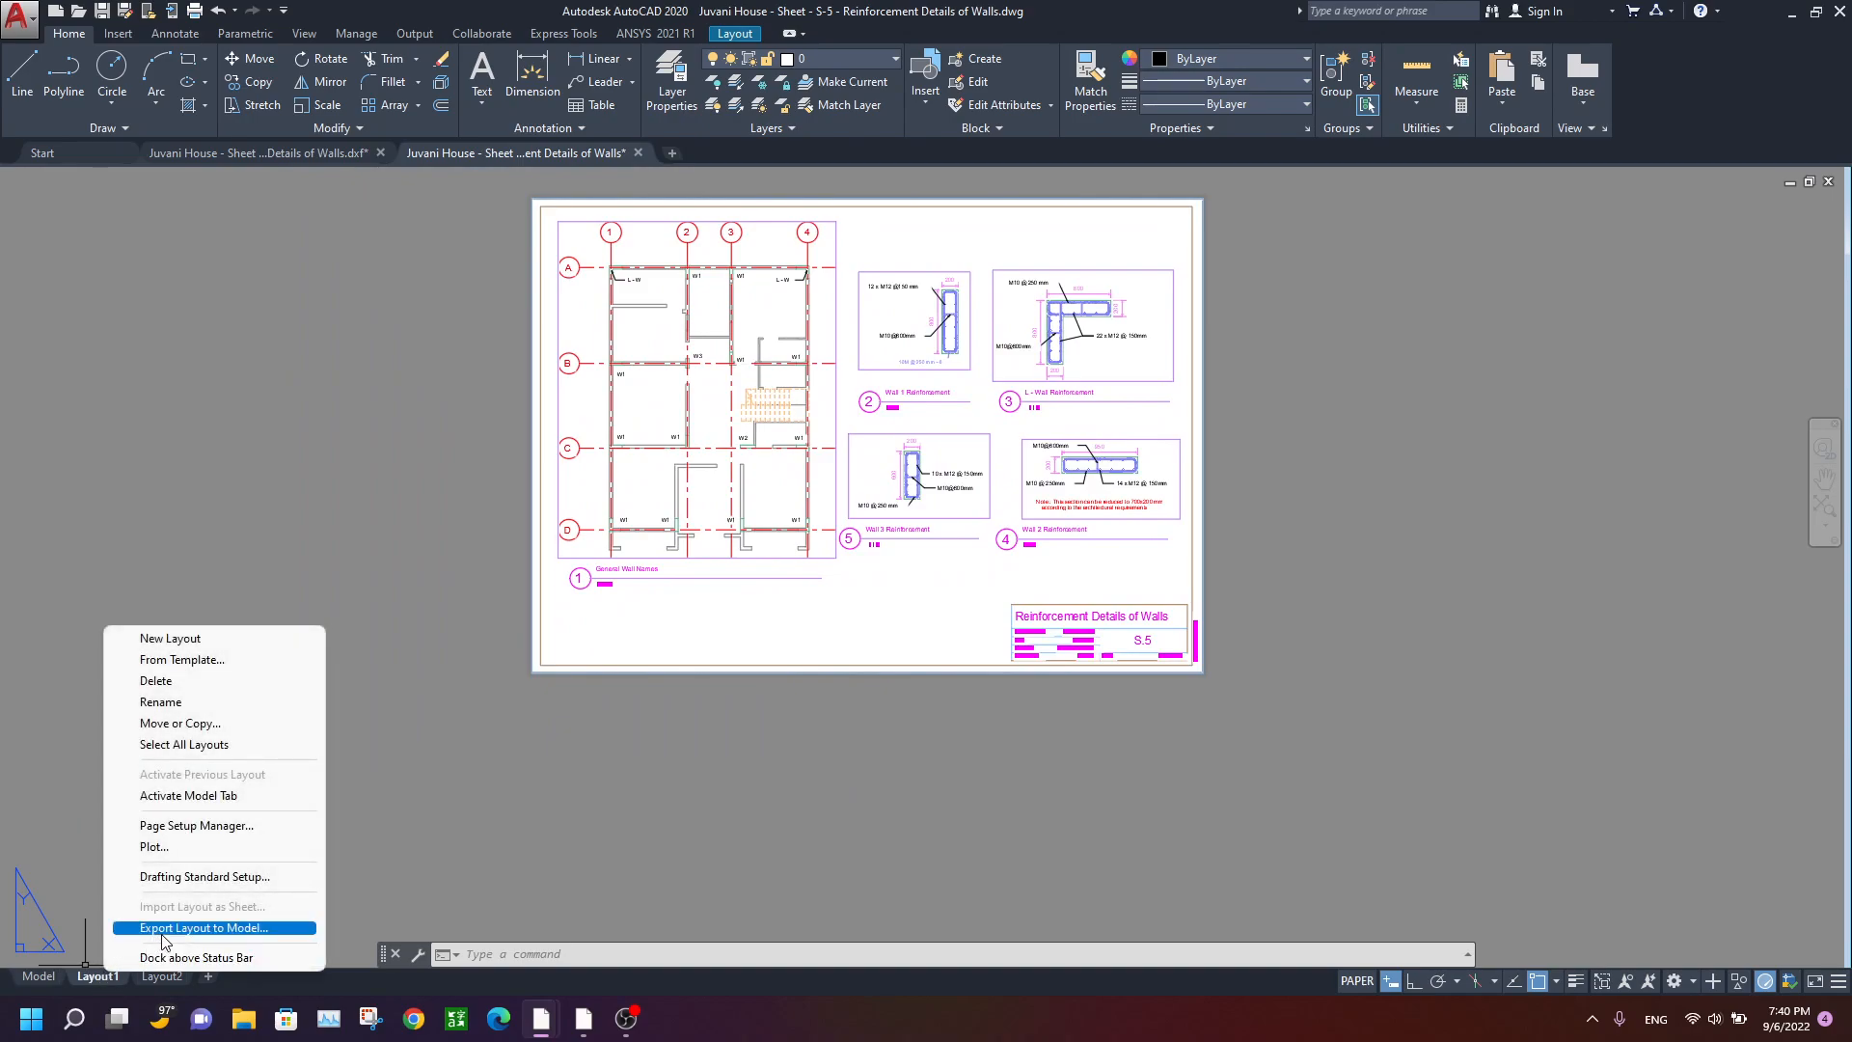
left_click(202, 927)
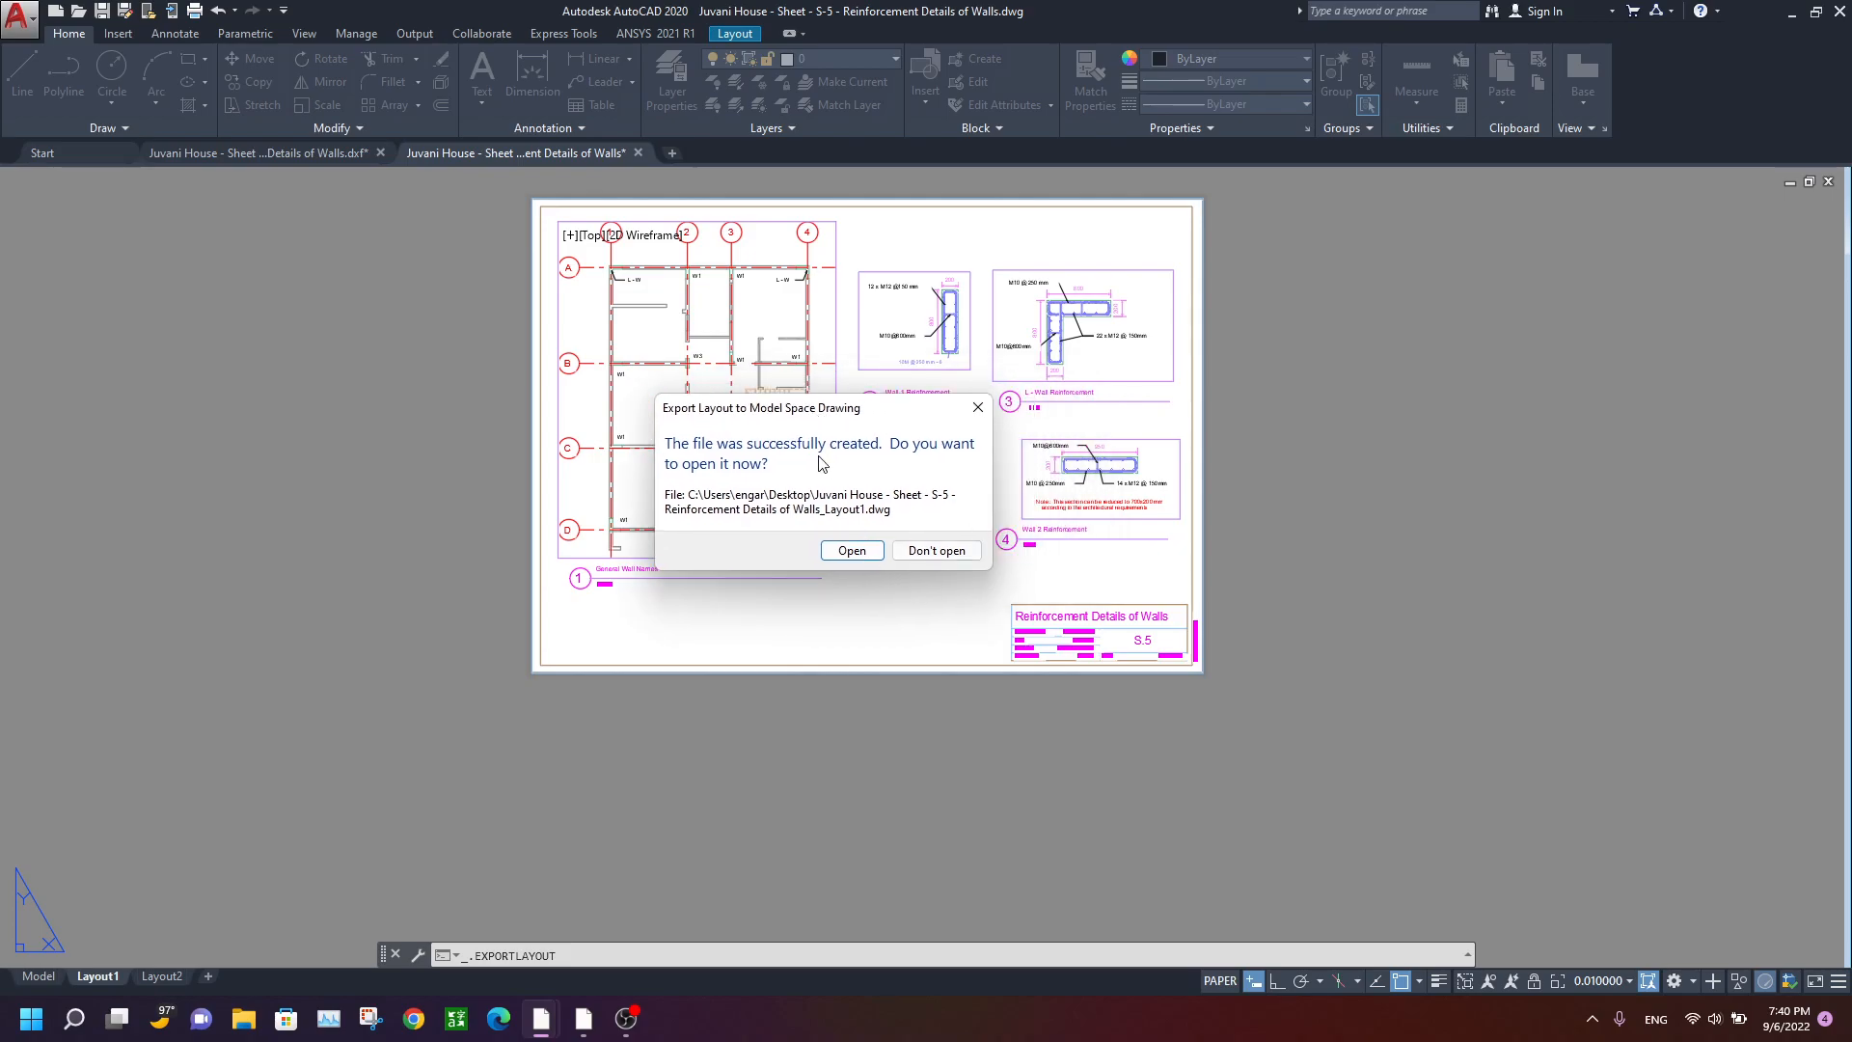
left_click(935, 549)
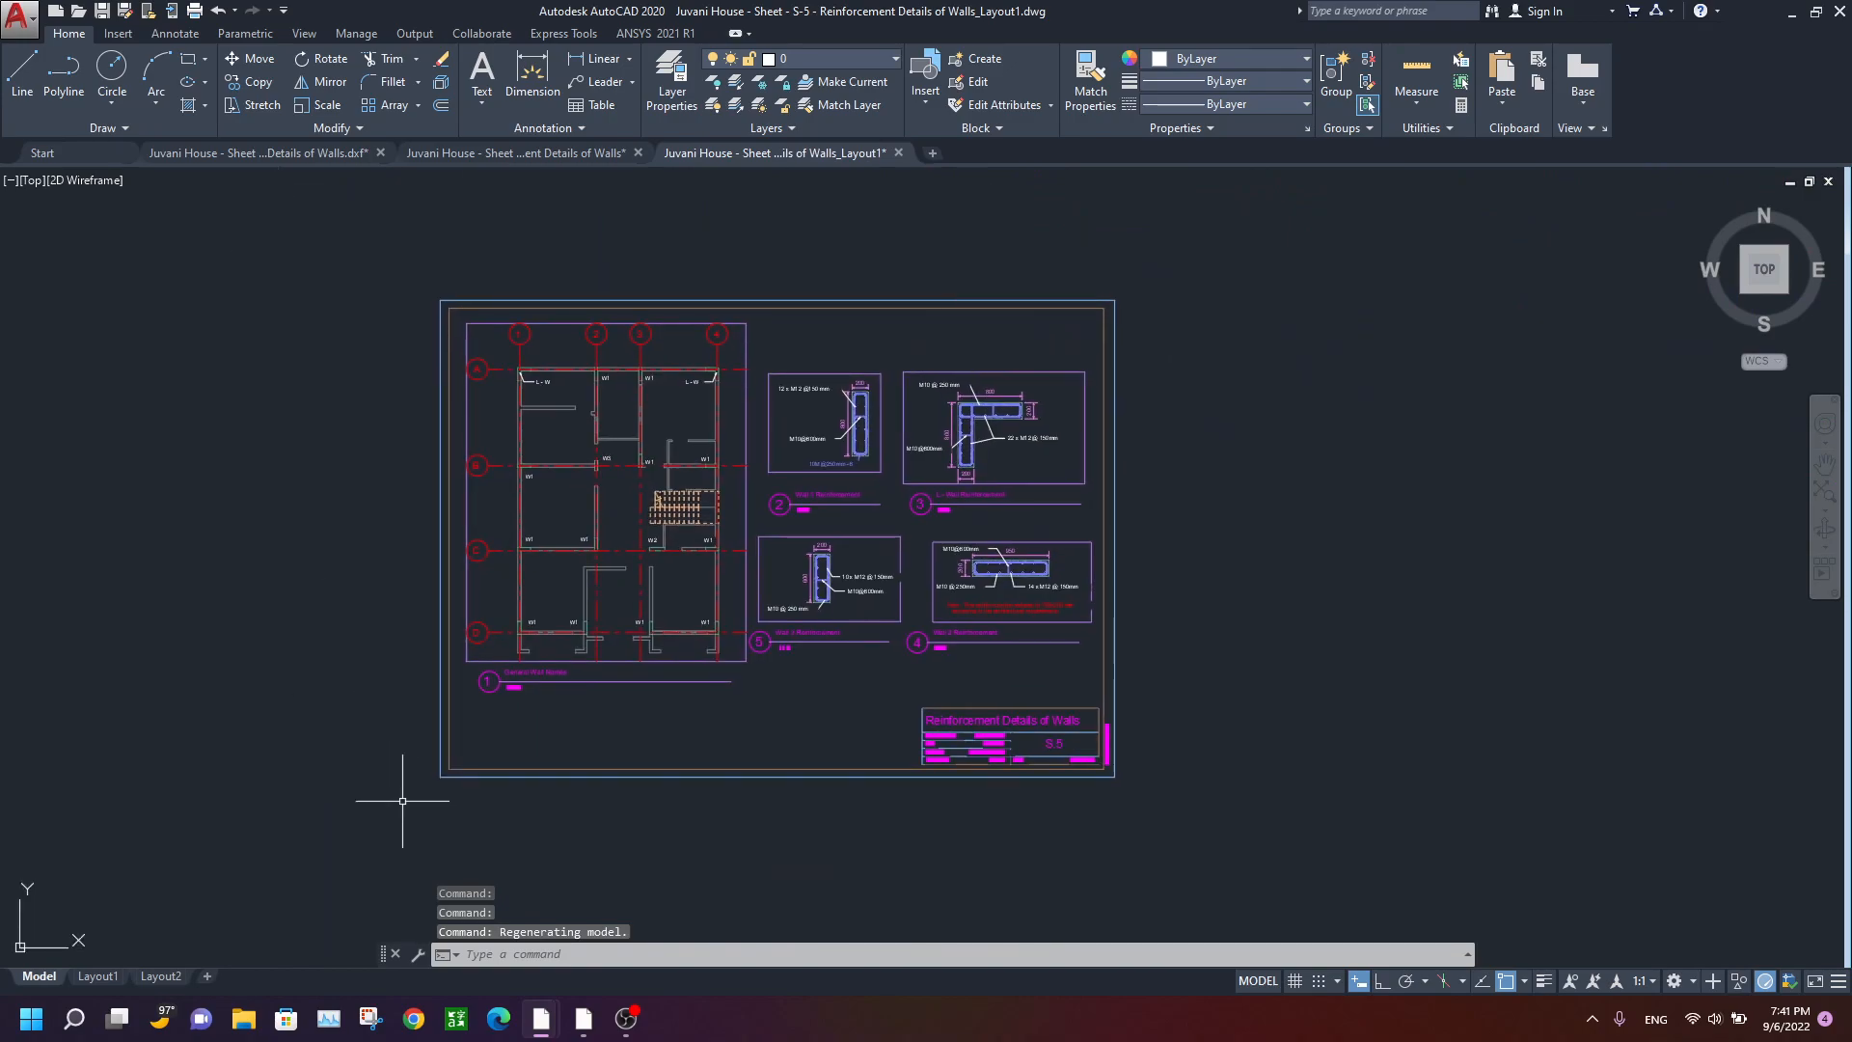
mouse_move(812, 298)
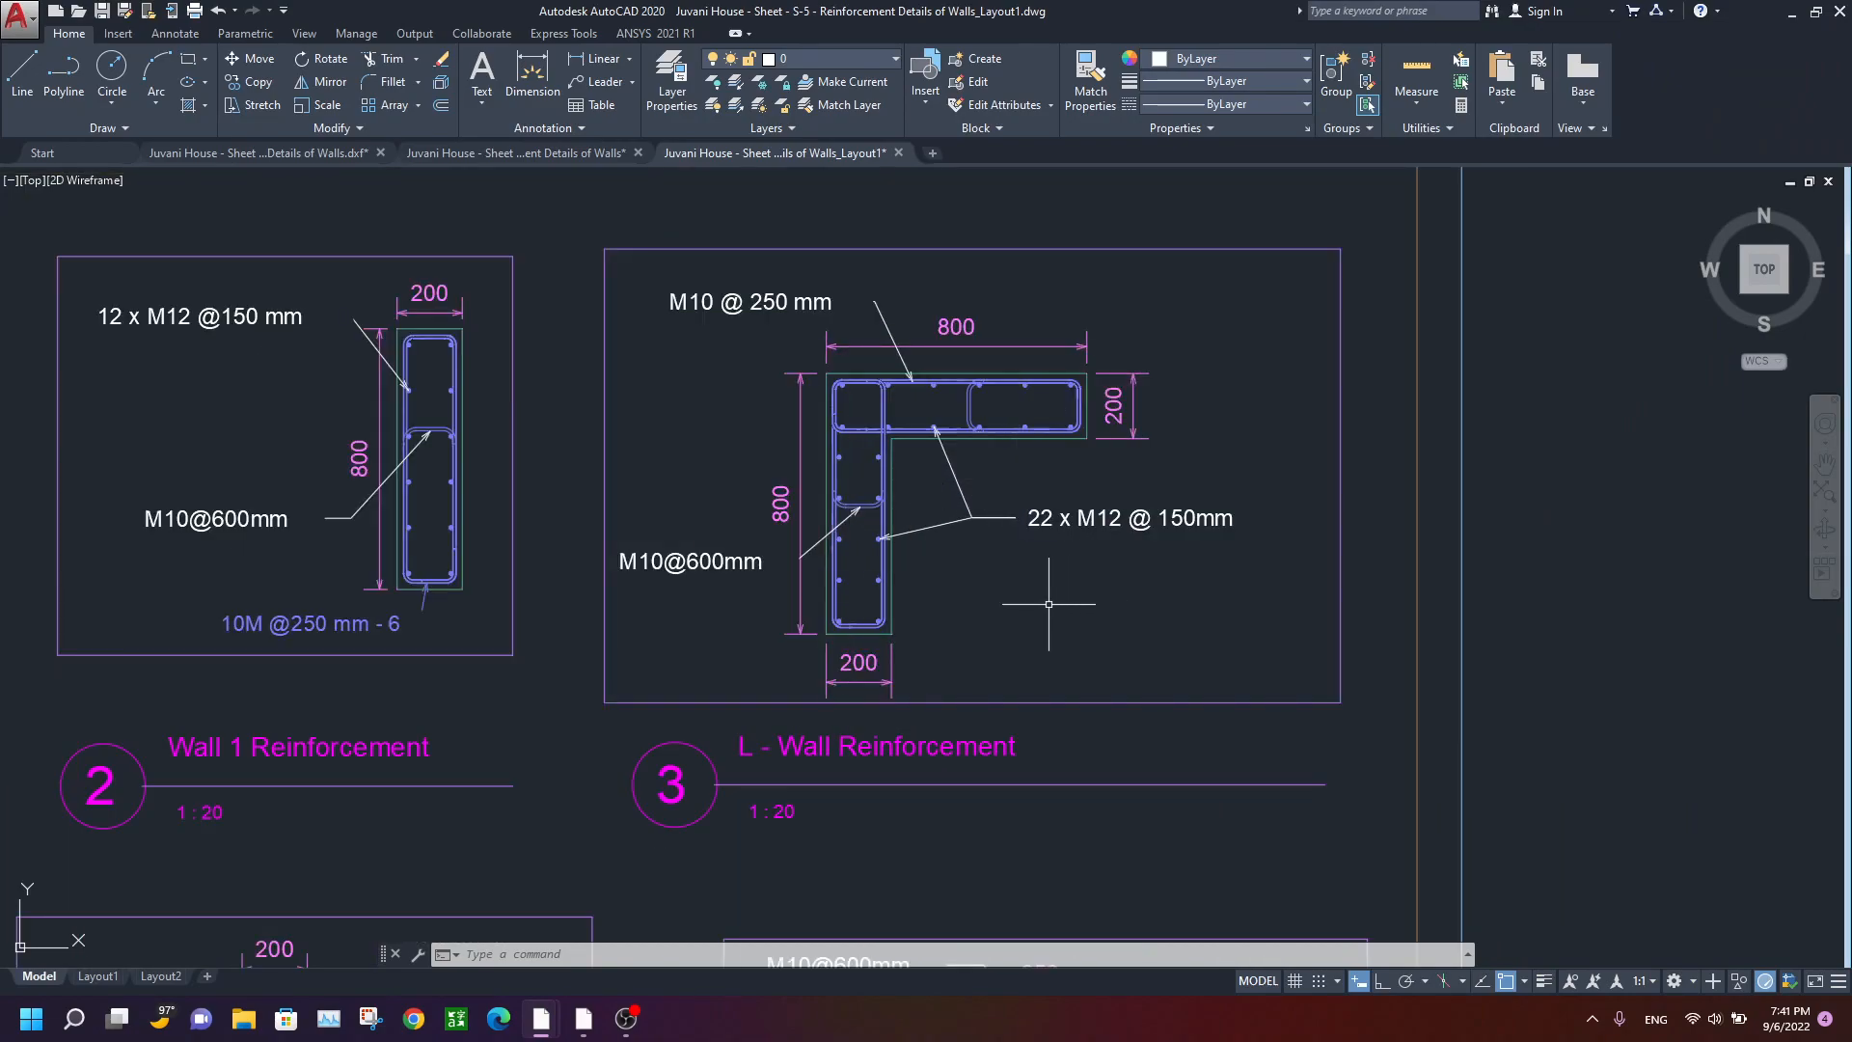
scroll("down", 3)
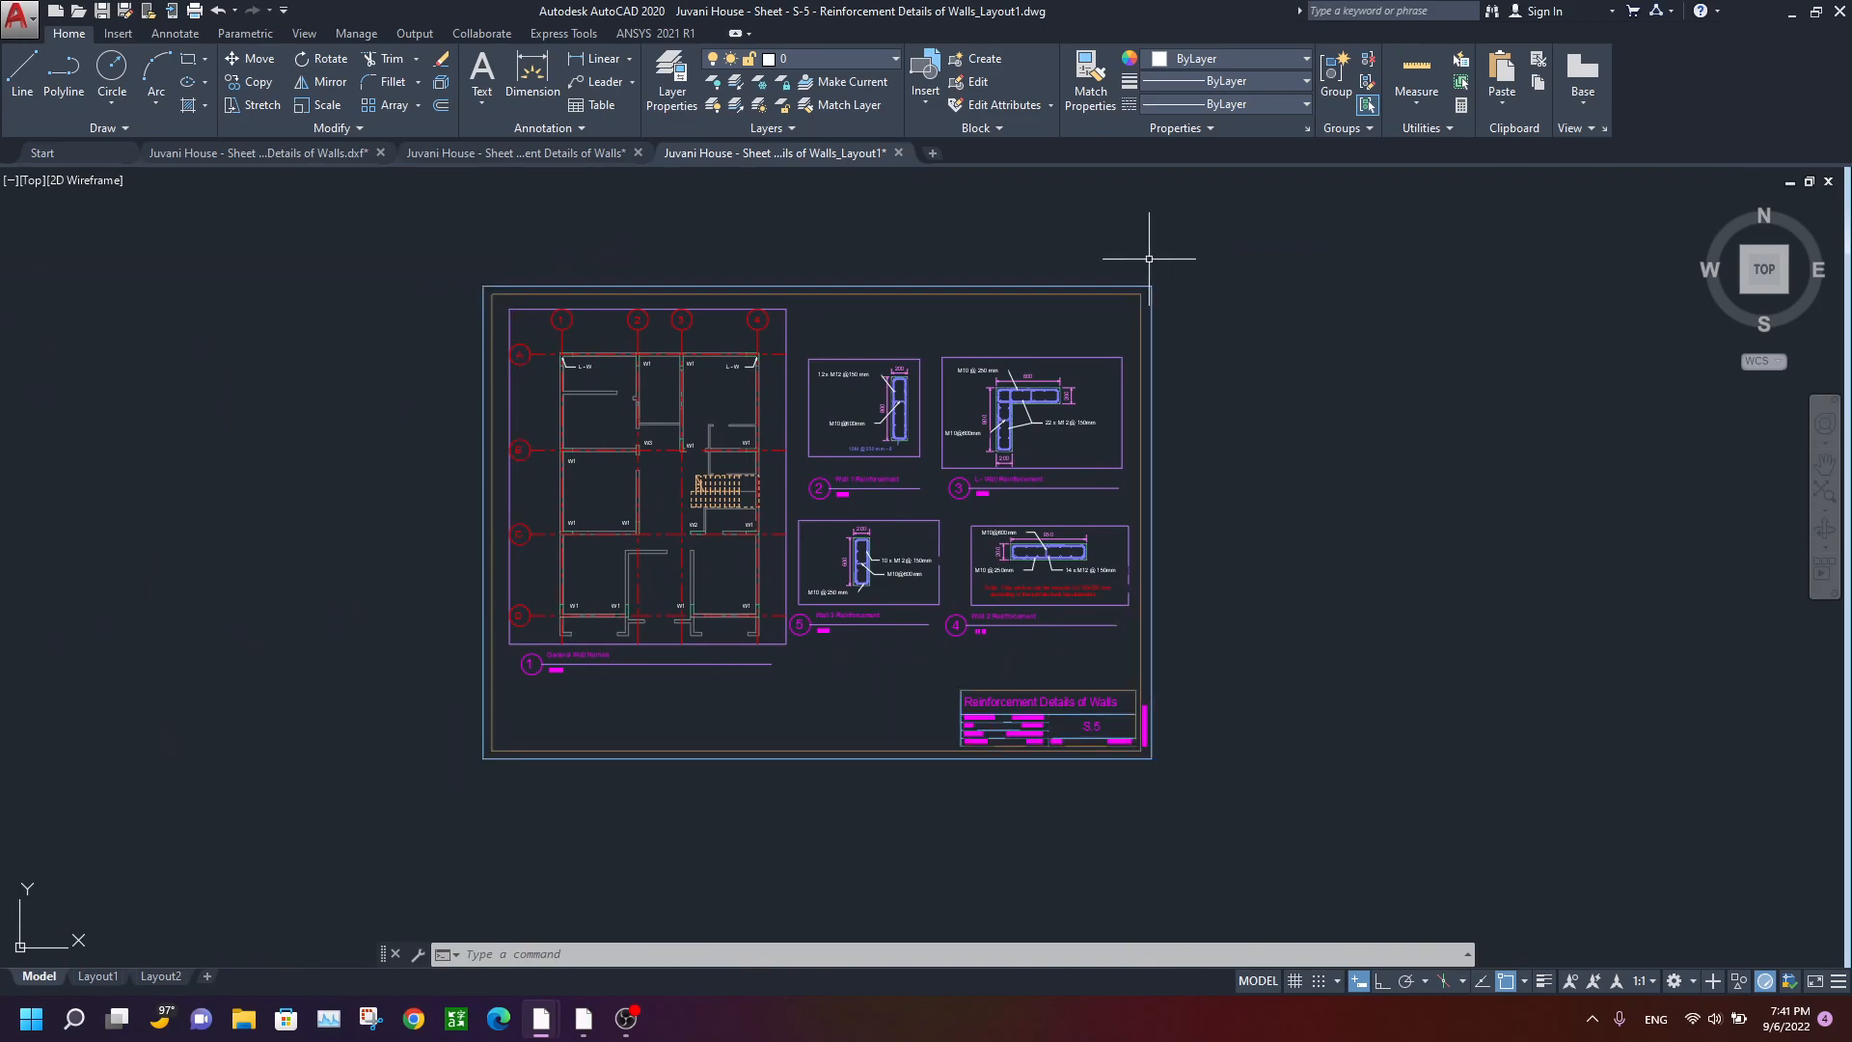
mouse_move(457, 665)
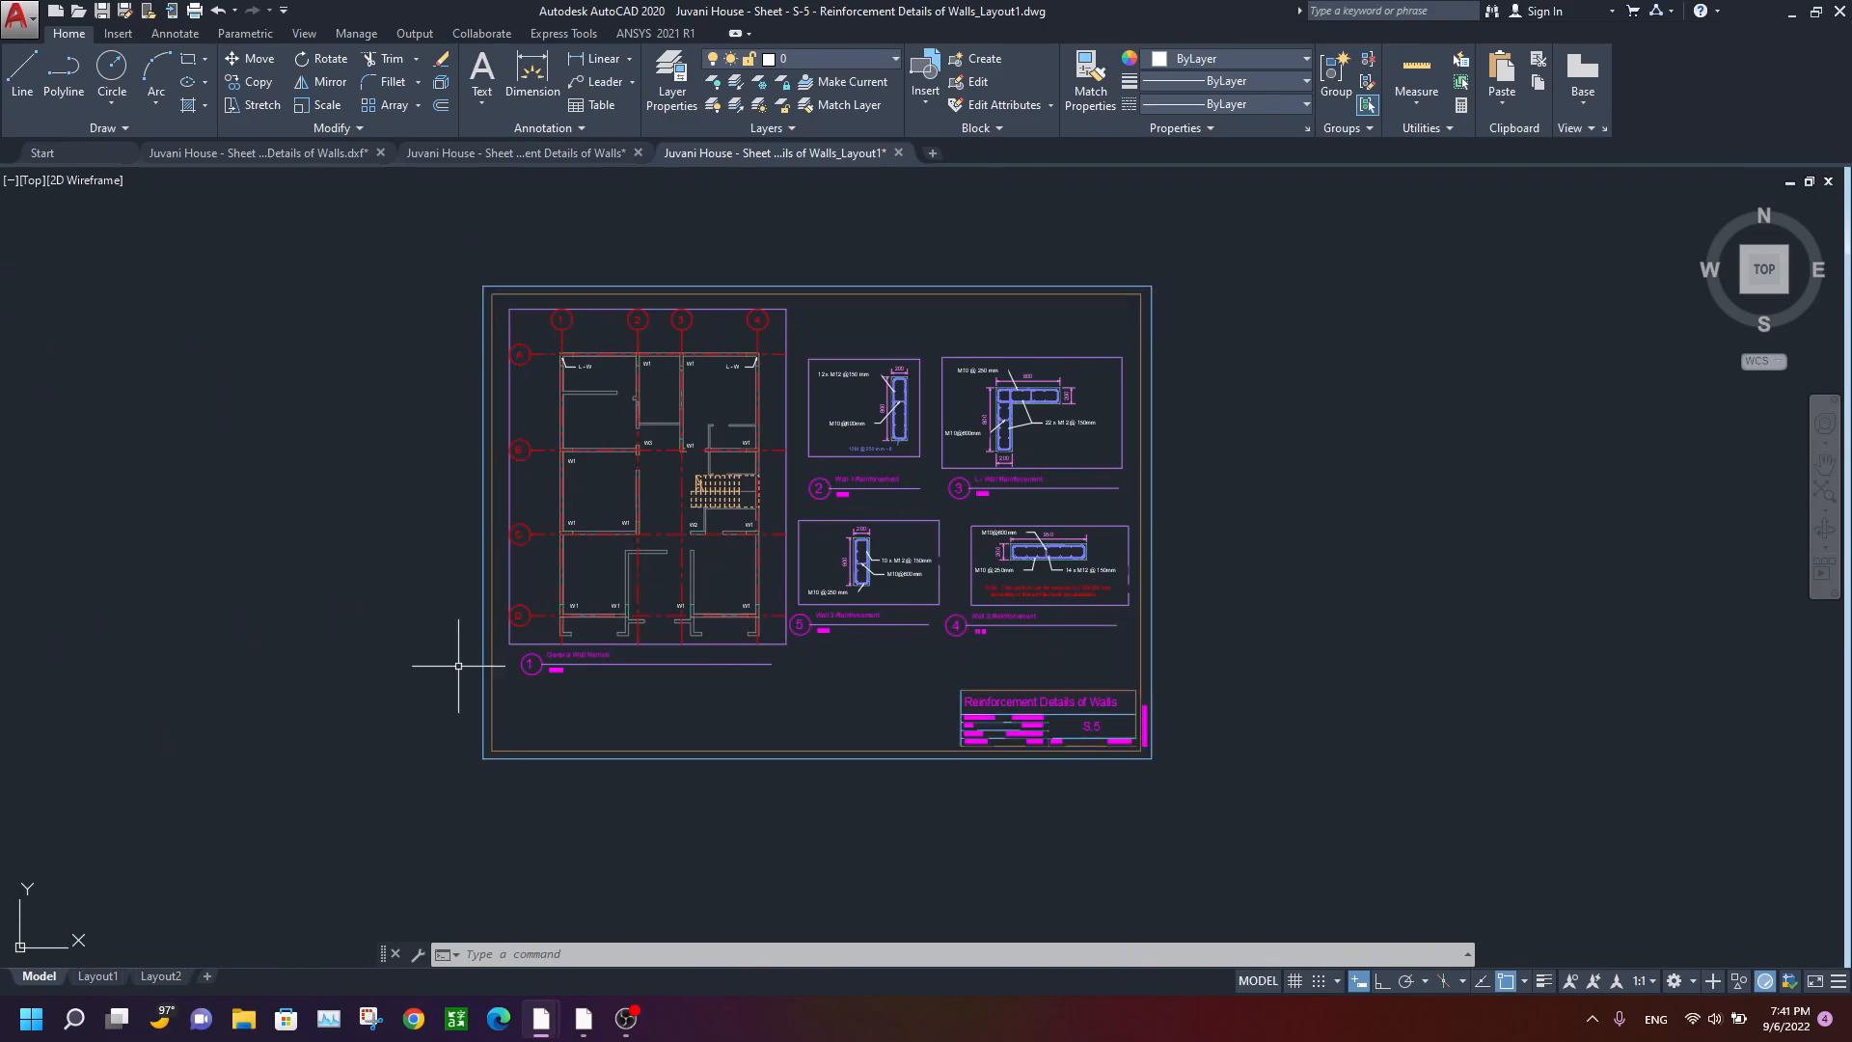
mouse_move(1201, 272)
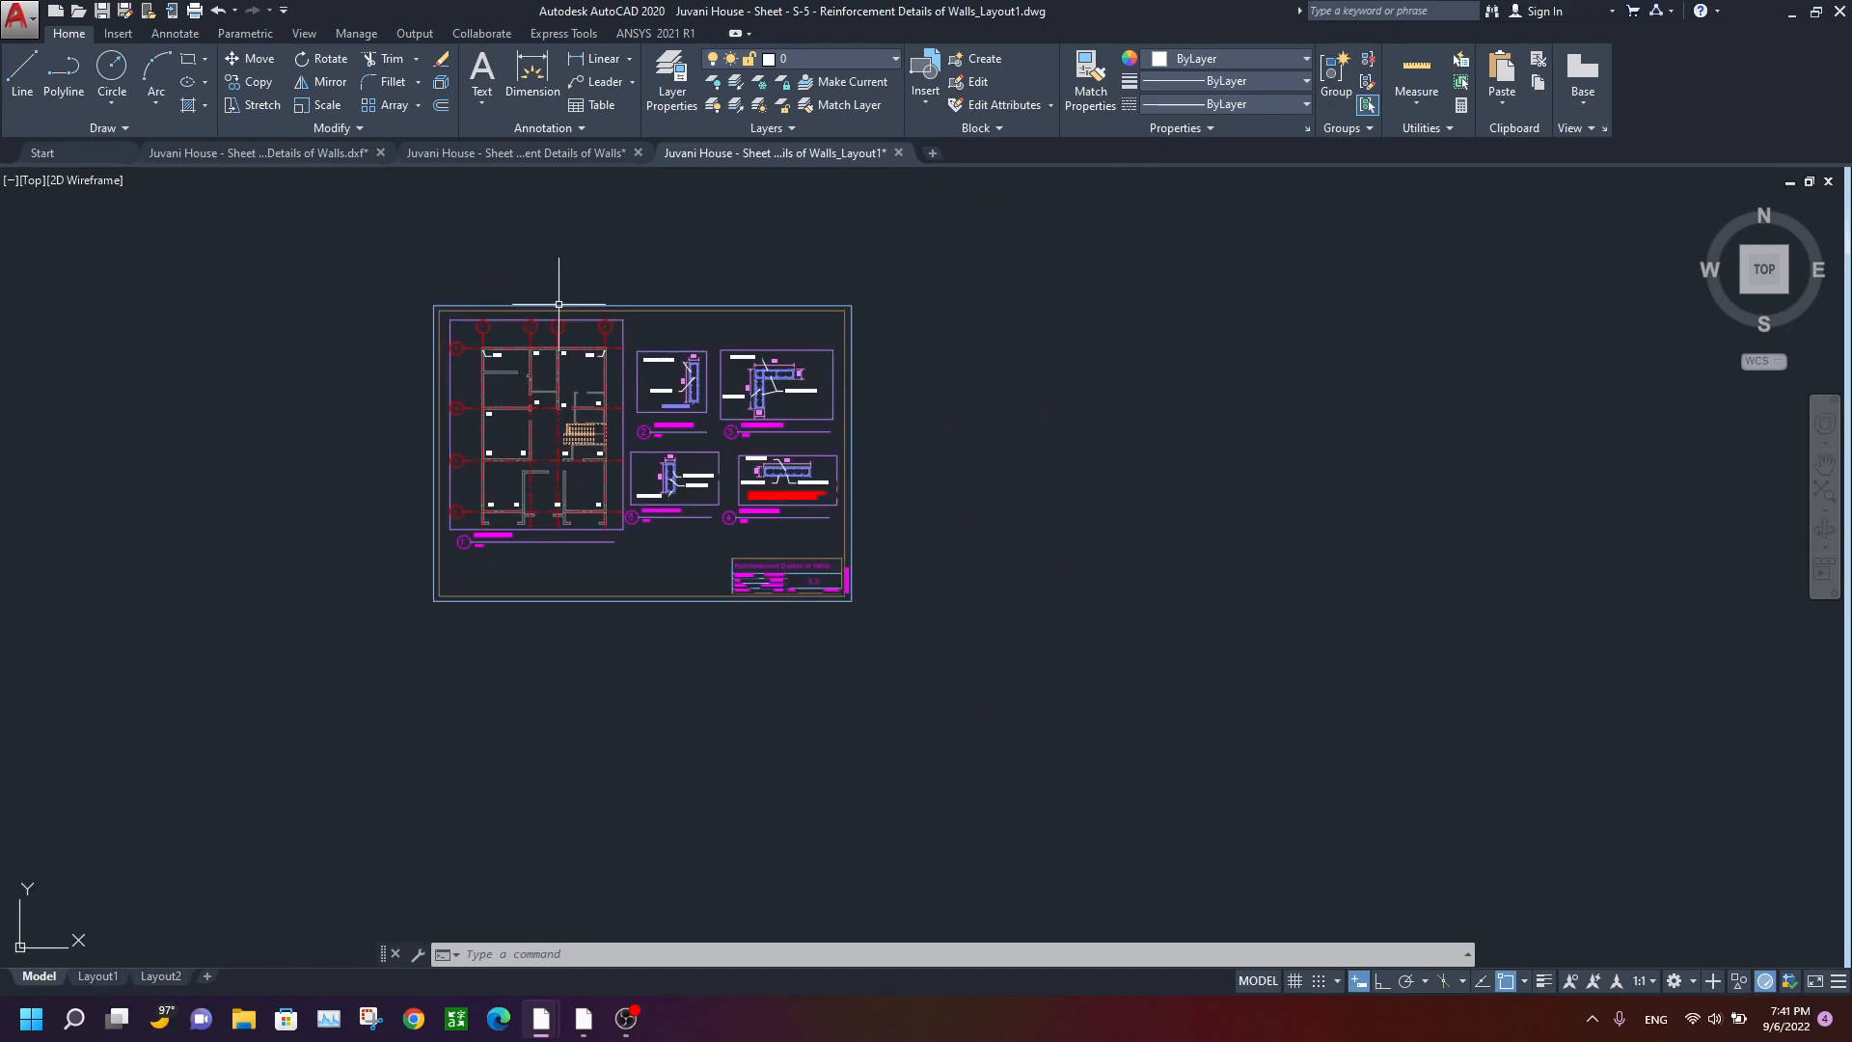
mouse_move(942, 254)
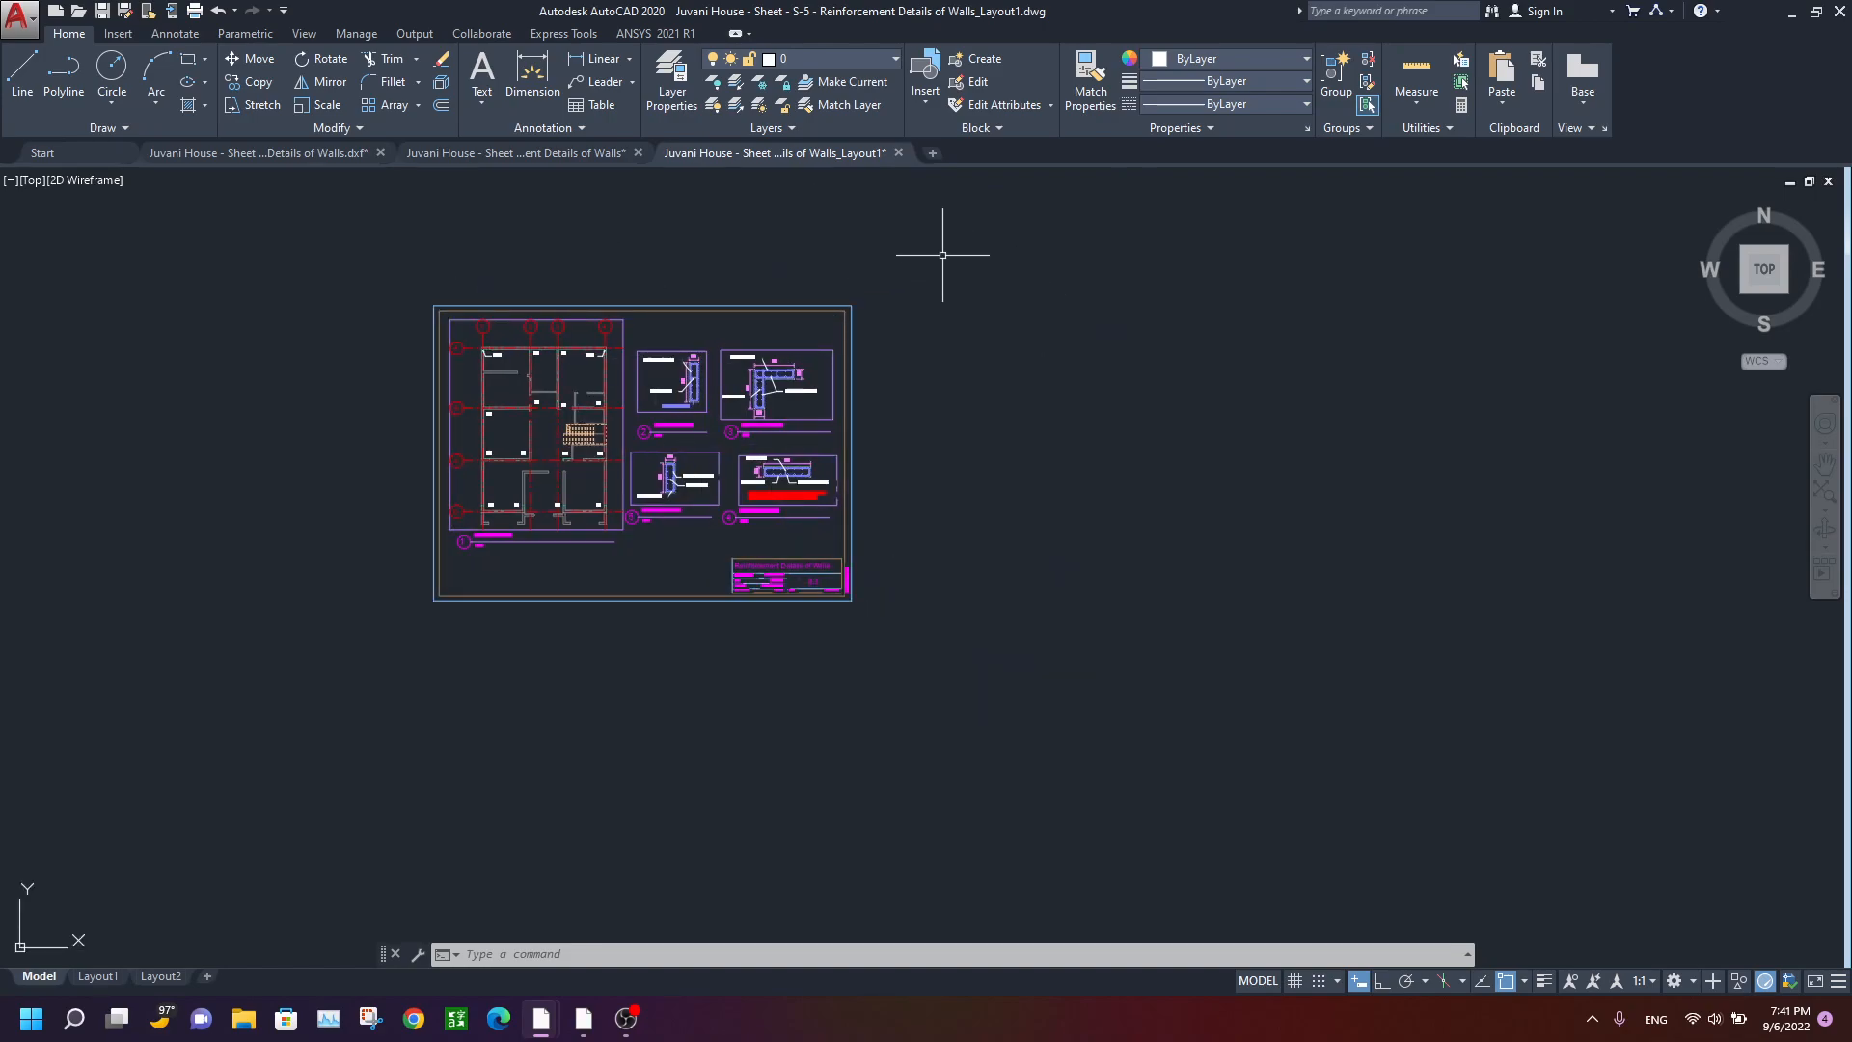
mouse_move(668, 326)
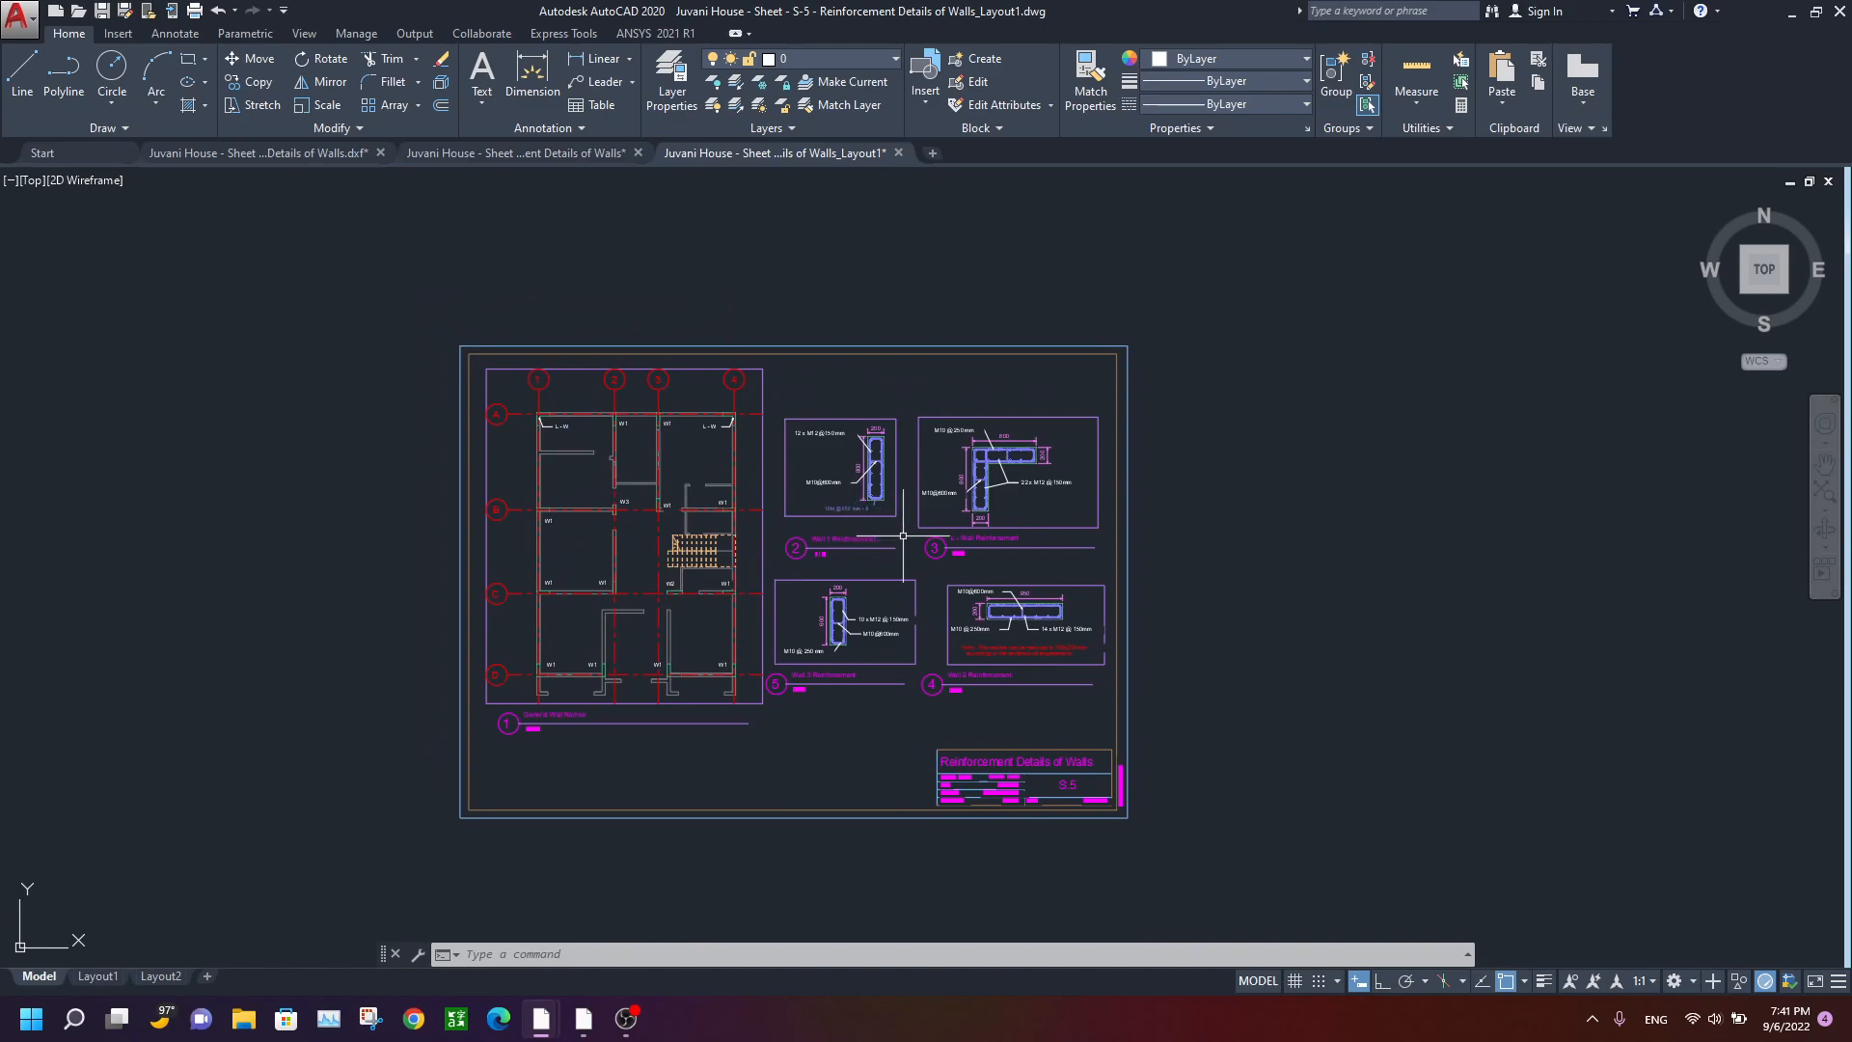
left_click(626, 1019)
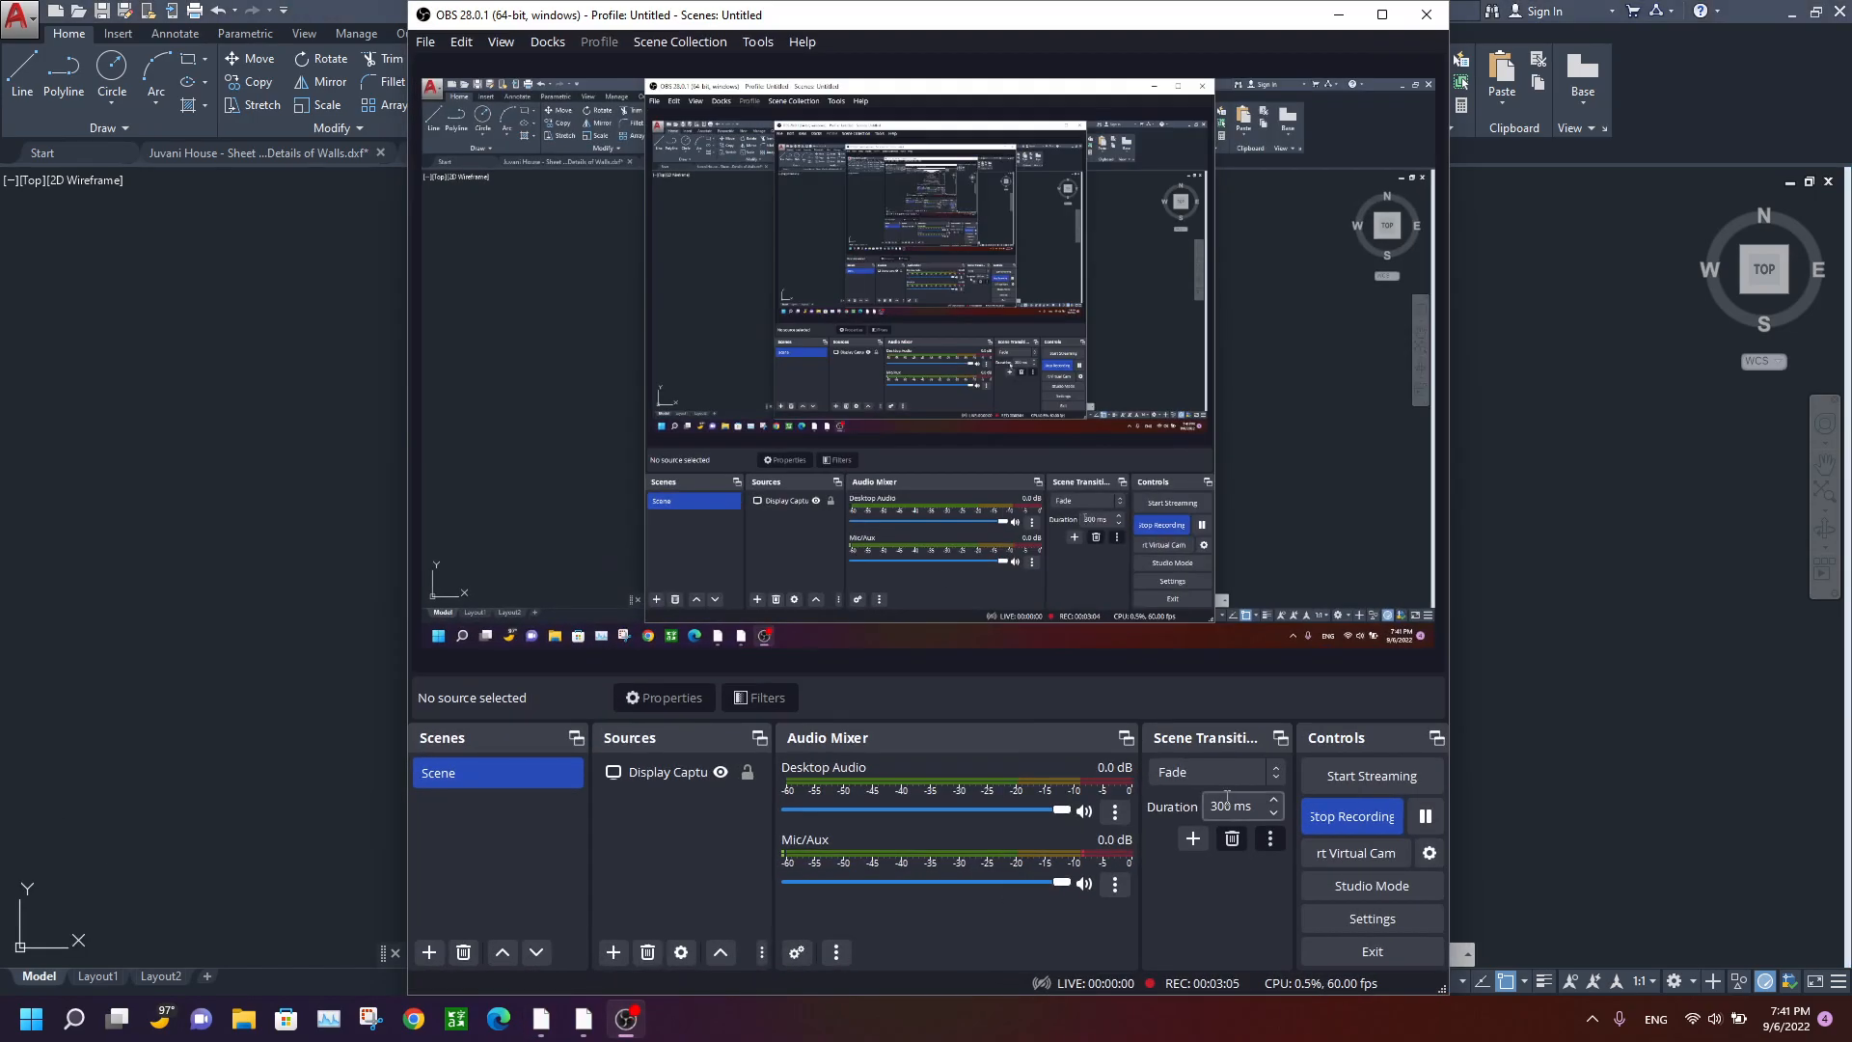